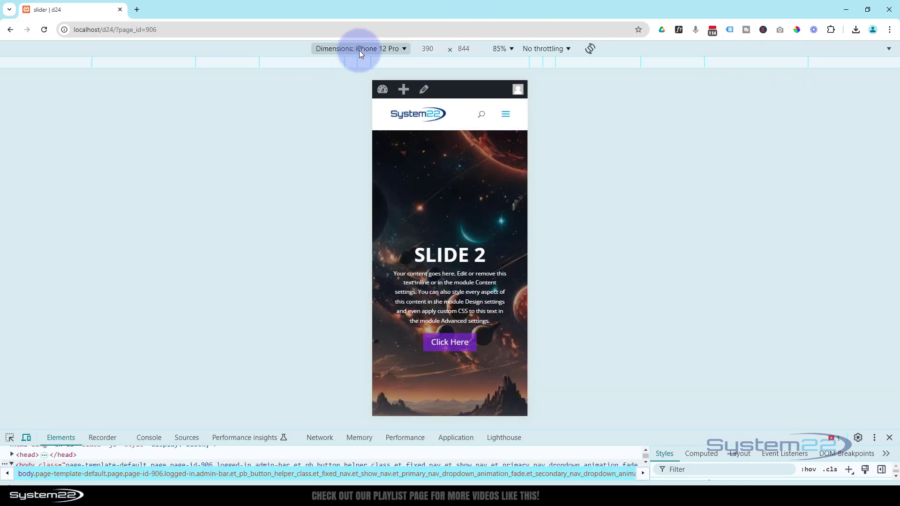
Preview the slider page as an iPhone 12 Pro in DevTools device emulation
{"action": "left_click", "coordinate": [360, 48]}
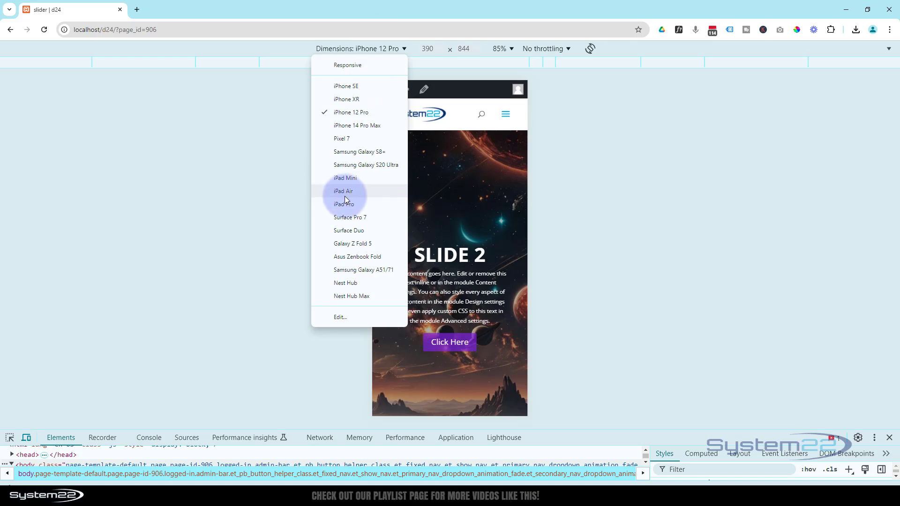
{"action": "left_click", "coordinate": [343, 190]}
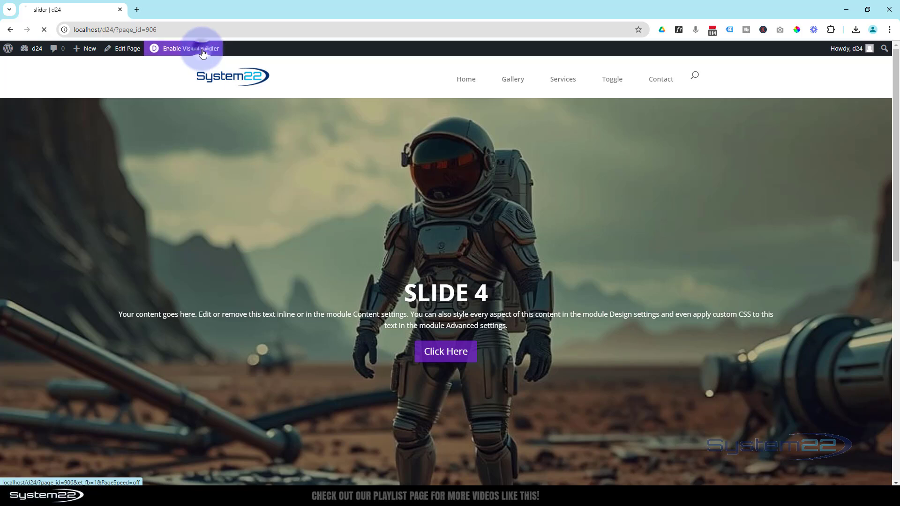
Enable the Visual Builder and add a fullwidth section with a Fullwidth Slider below the existing slider
{"action": "left_click", "coordinate": [183, 48]}
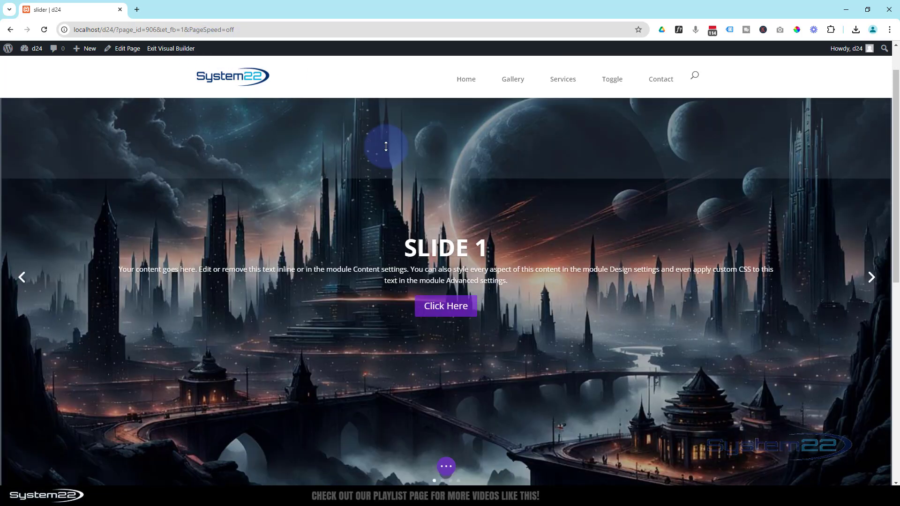
{"action": "scroll", "scroll_direction": "down", "scroll_amount": 3}
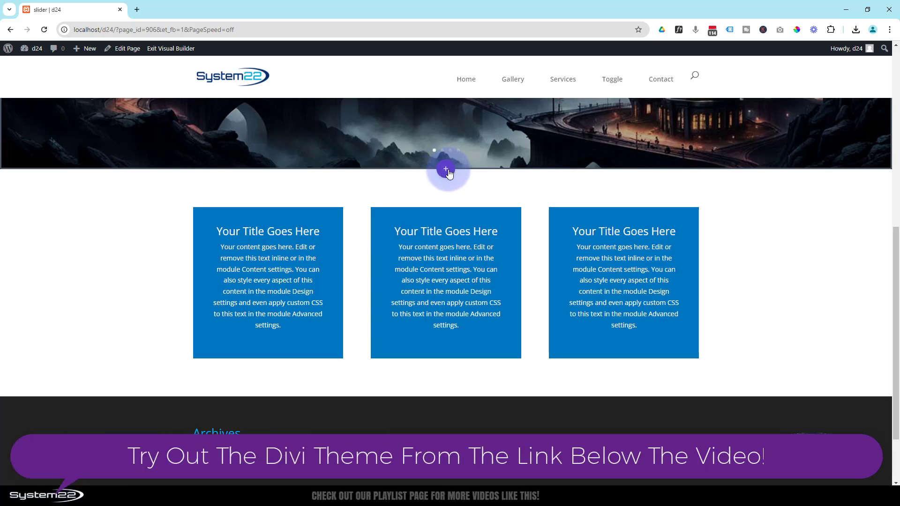
{"action": "left_click", "coordinate": [446, 169]}
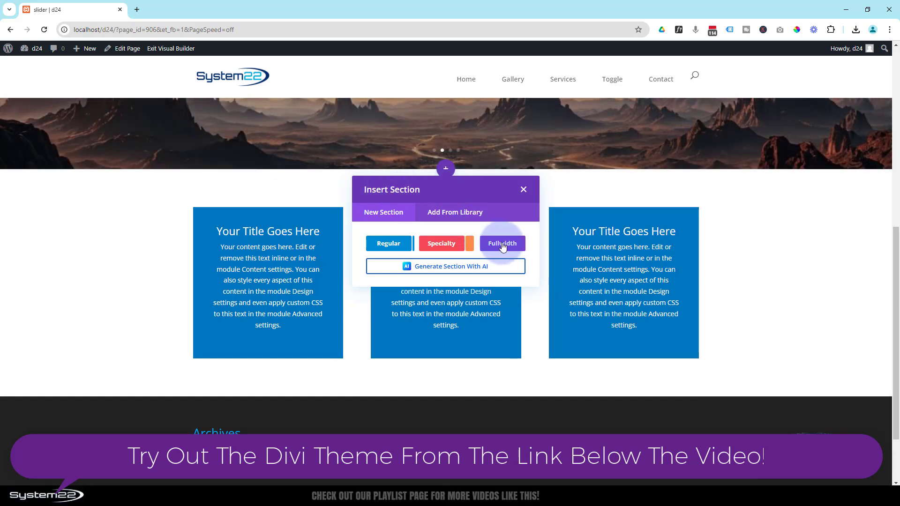
{"action": "left_click", "coordinate": [500, 244]}
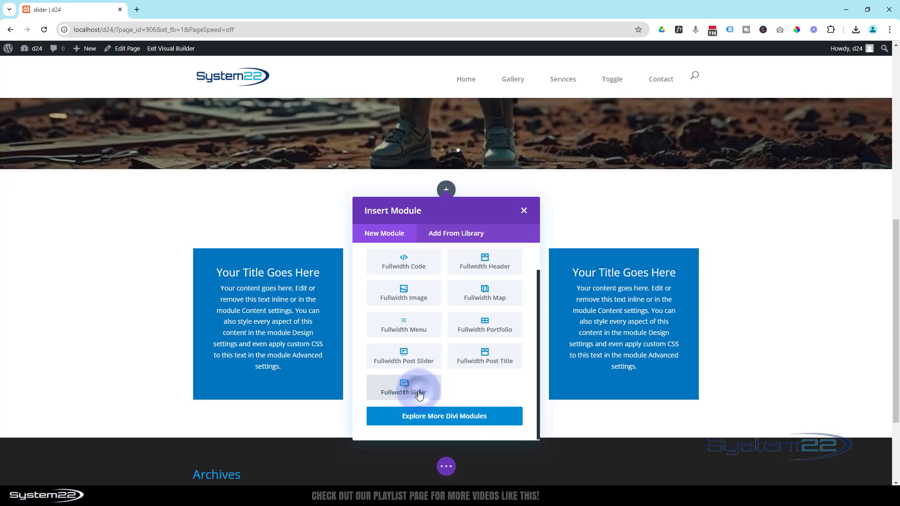
{"action": "left_click", "coordinate": [403, 387]}
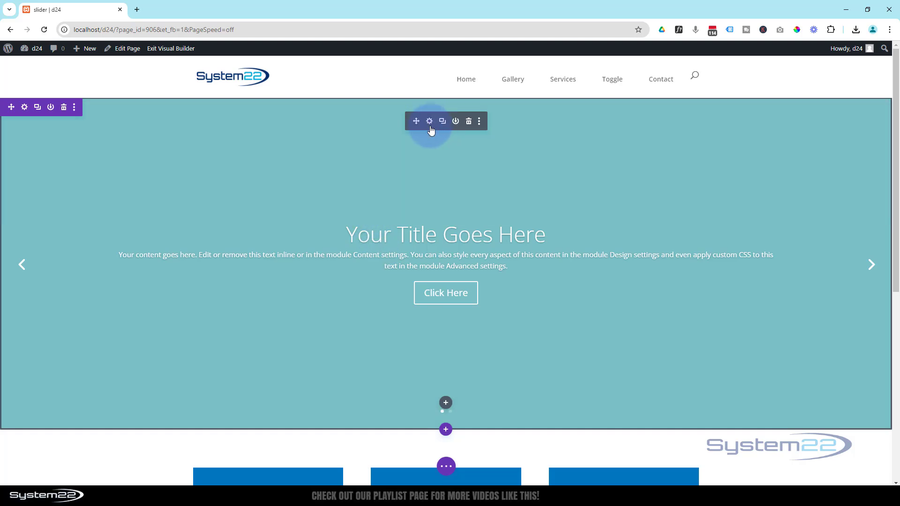
Open the Fullwidth Slider Settings and delete the second placeholder slide
{"action": "left_click", "coordinate": [428, 121]}
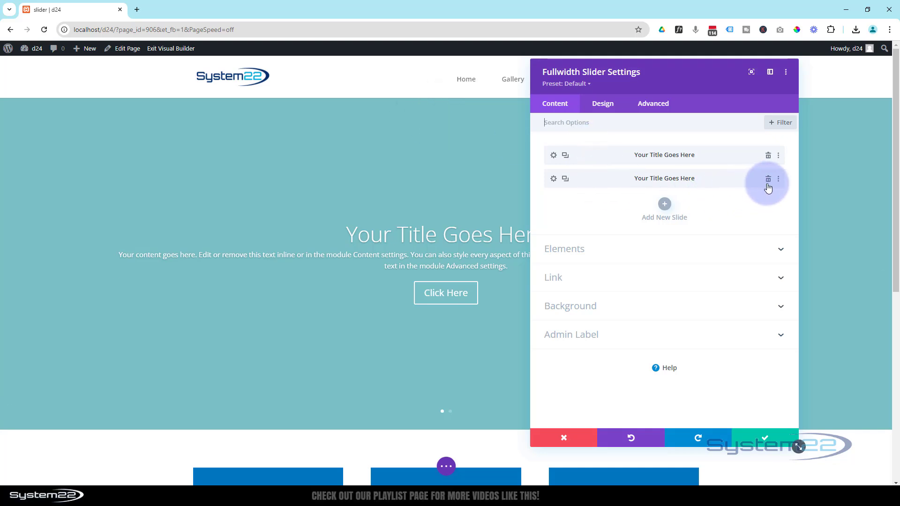
{"action": "left_click", "coordinate": [768, 178]}
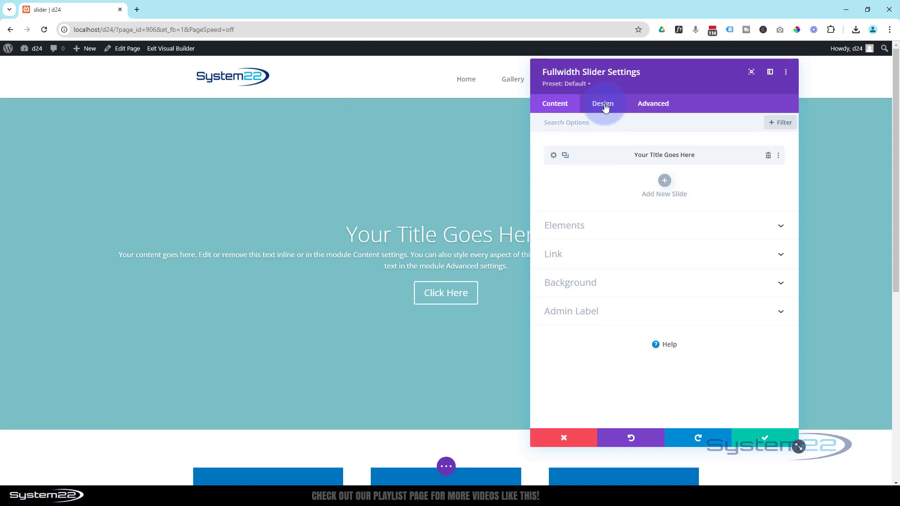
Set the slider's Min Height to 100vh under Design > Sizing
{"action": "left_click", "coordinate": [602, 103]}
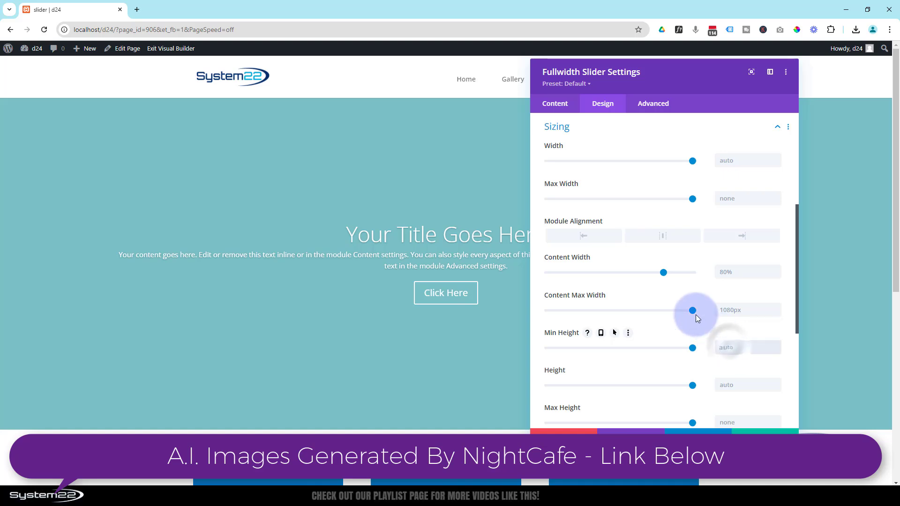
{"action": "type", "text": "100vh"}
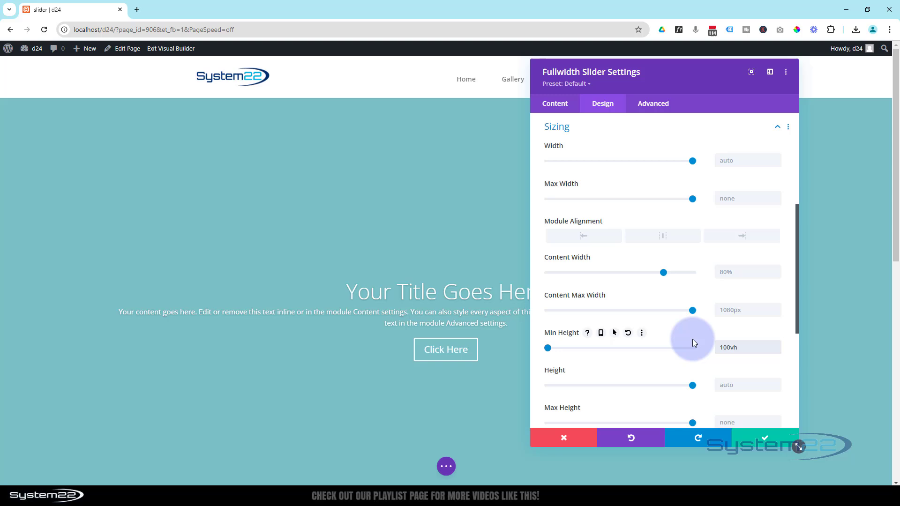
{"action": "left_click", "coordinate": [554, 104]}
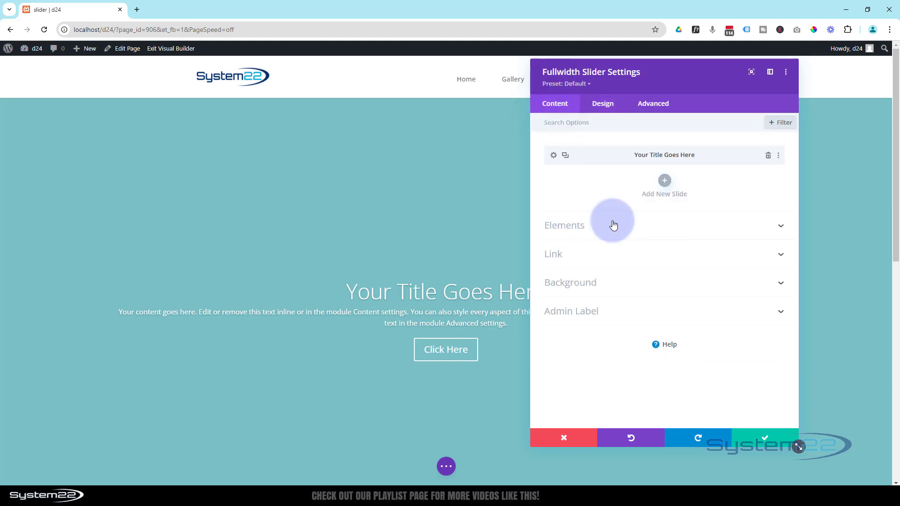
{"action": "mouse_move", "coordinate": [554, 158]}
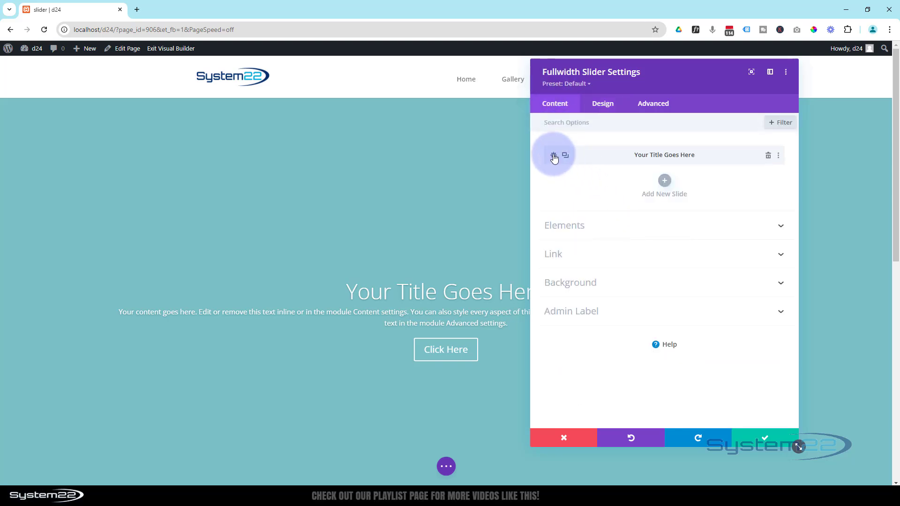
Open the remaining slide's settings and change its title to 'Slide 1'
{"action": "left_click", "coordinate": [553, 155]}
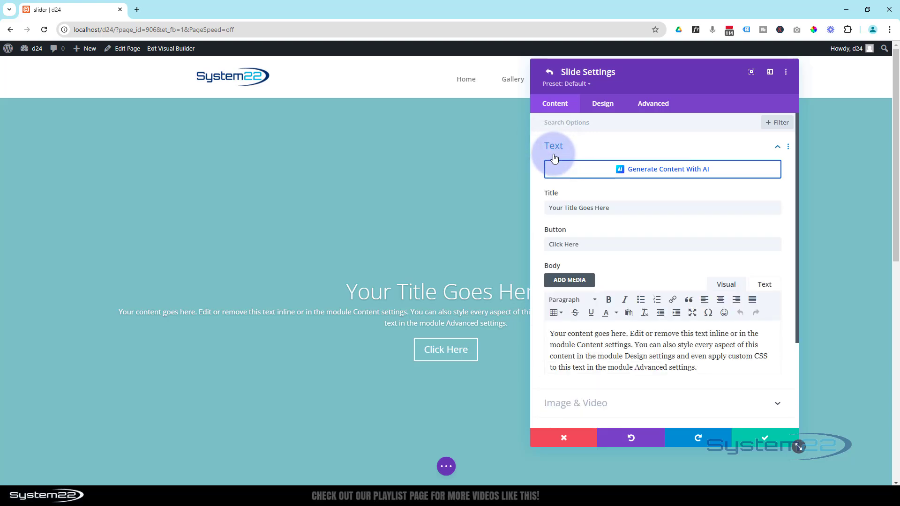
{"action": "left_click", "coordinate": [579, 207]}
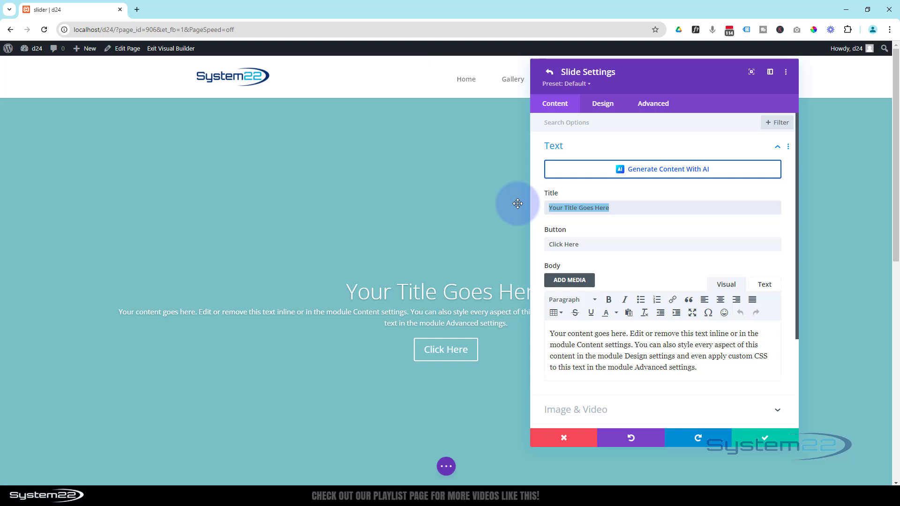
{"action": "type", "text": "Slide 1"}
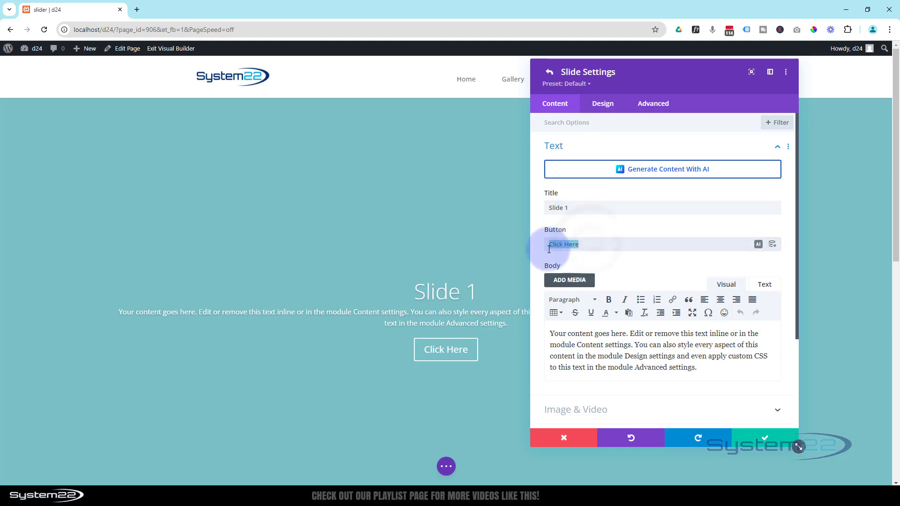
{"action": "scroll", "scroll_direction": "down", "scroll_amount": 3}
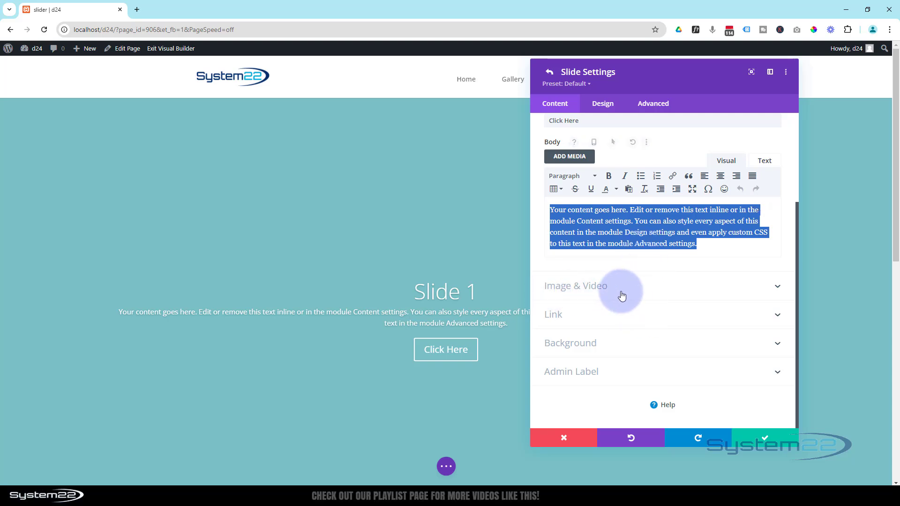
Insert the twin-planet space image under Image & Video, then remove it again
{"action": "left_click", "coordinate": [576, 286]}
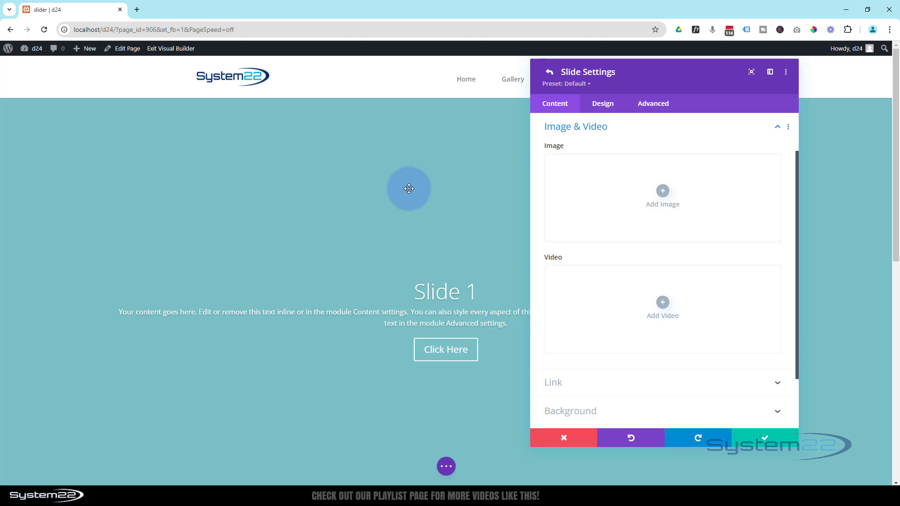
{"action": "left_click", "coordinate": [662, 194]}
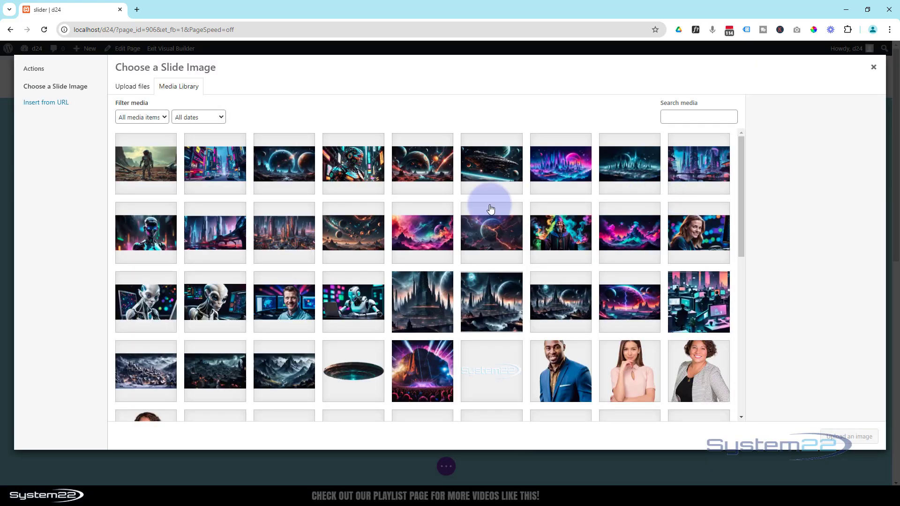
{"action": "left_click", "coordinate": [283, 163]}
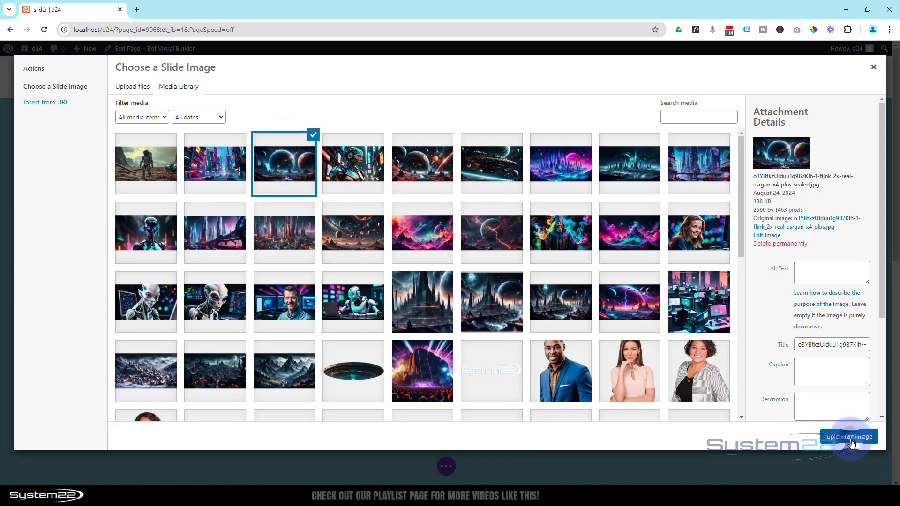
{"action": "left_click", "coordinate": [849, 436]}
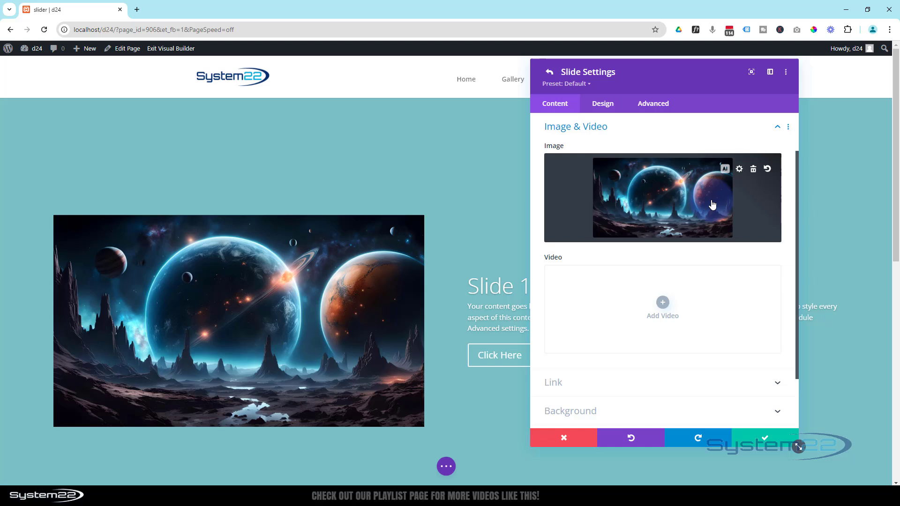
{"action": "left_click", "coordinate": [753, 168]}
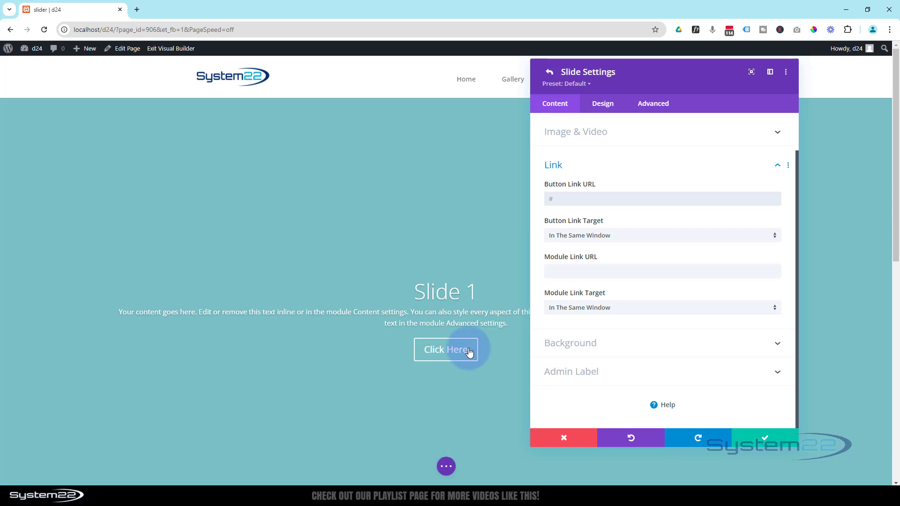
{"action": "left_click", "coordinate": [662, 270]}
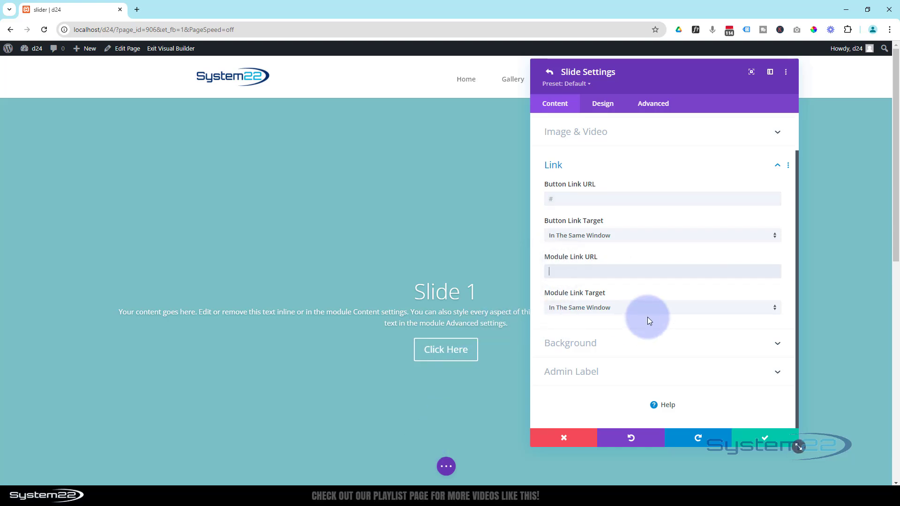
{"action": "left_click", "coordinate": [660, 308]}
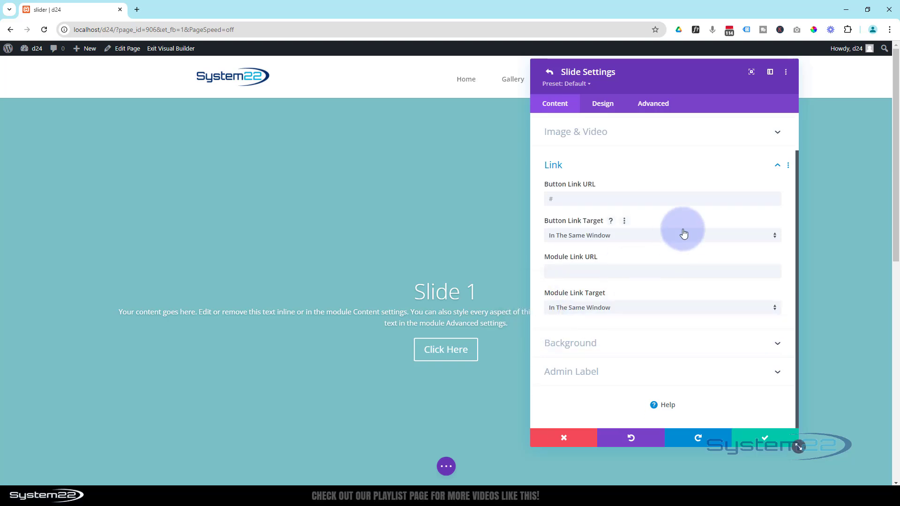
{"action": "left_click", "coordinate": [570, 343]}
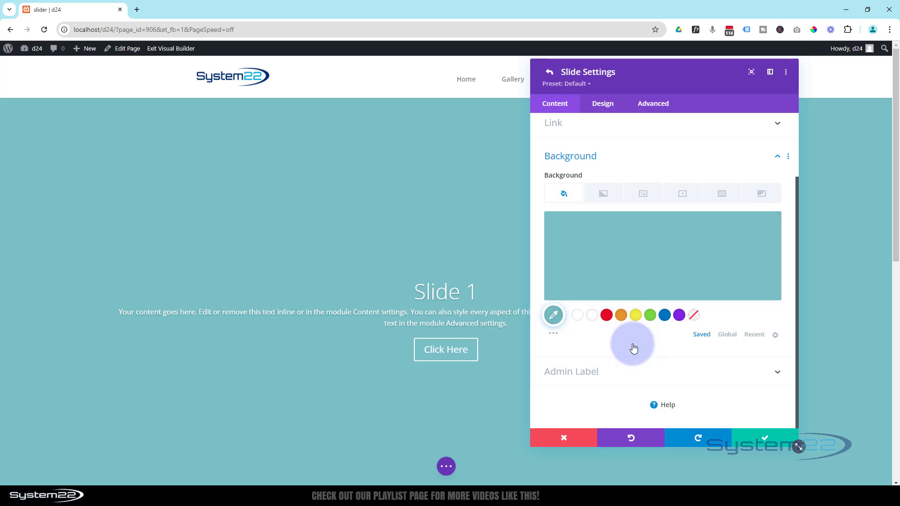
{"action": "mouse_move", "coordinate": [563, 193]}
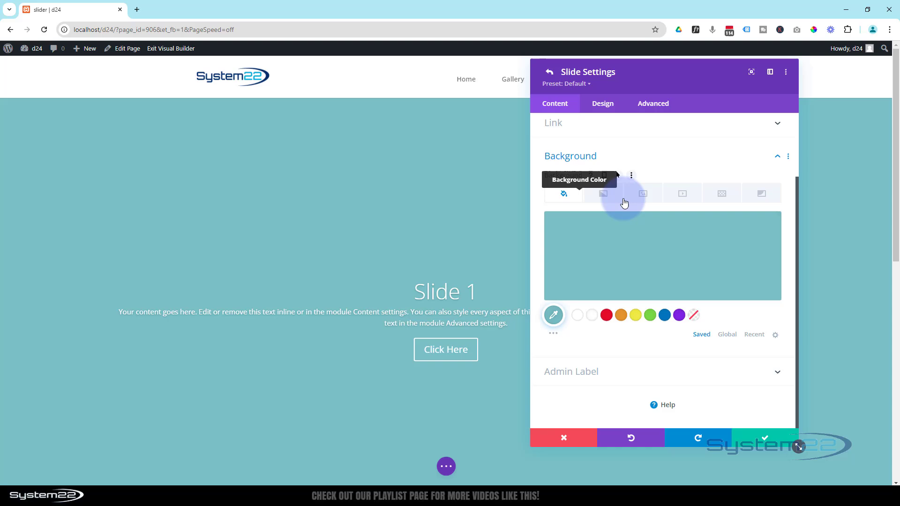
{"action": "mouse_move", "coordinate": [763, 193]}
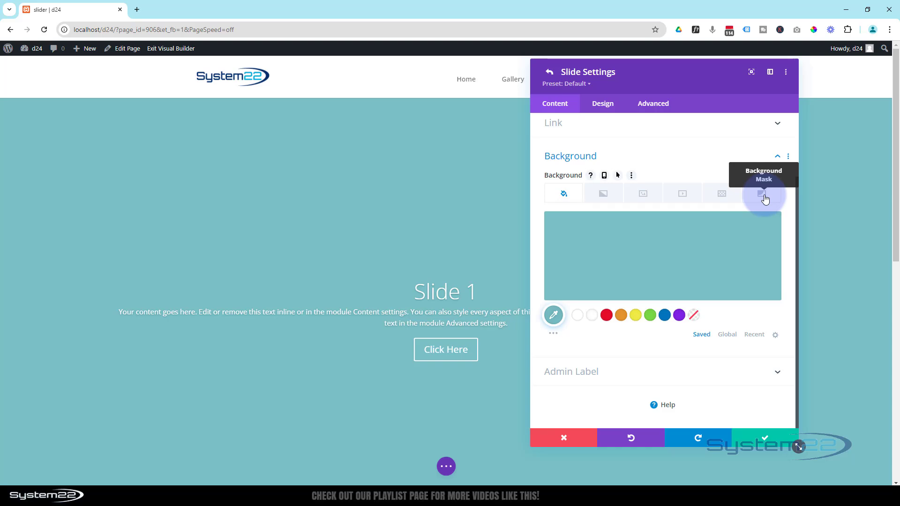
{"action": "mouse_move", "coordinate": [622, 193]}
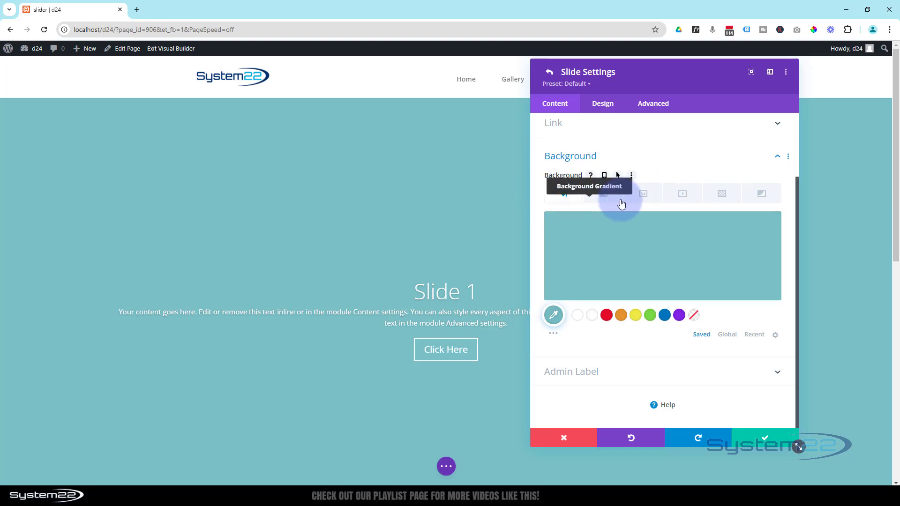
Switch the slide's Background settings to the Background Image options
{"action": "left_click", "coordinate": [642, 193]}
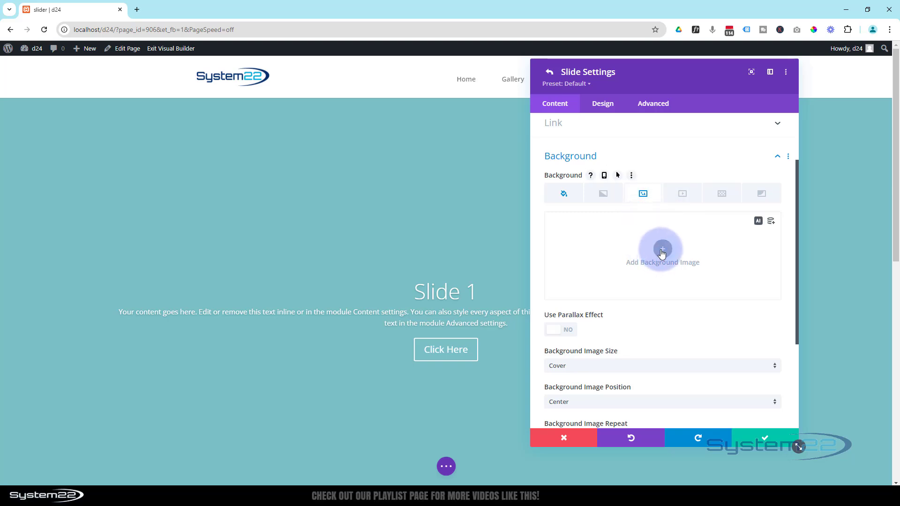
Set the planets-over-rocky-spires image as the slide background with Cover size
{"action": "left_click", "coordinate": [663, 254]}
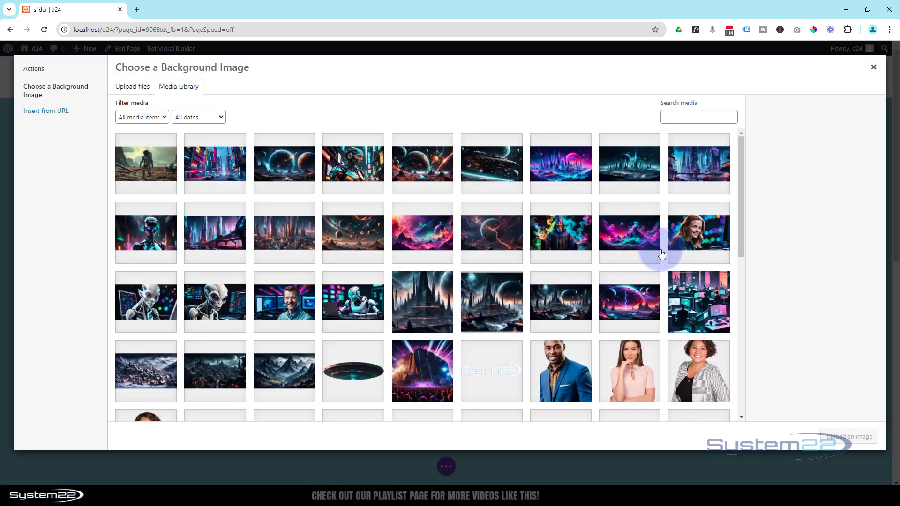
{"action": "left_click", "coordinate": [283, 163]}
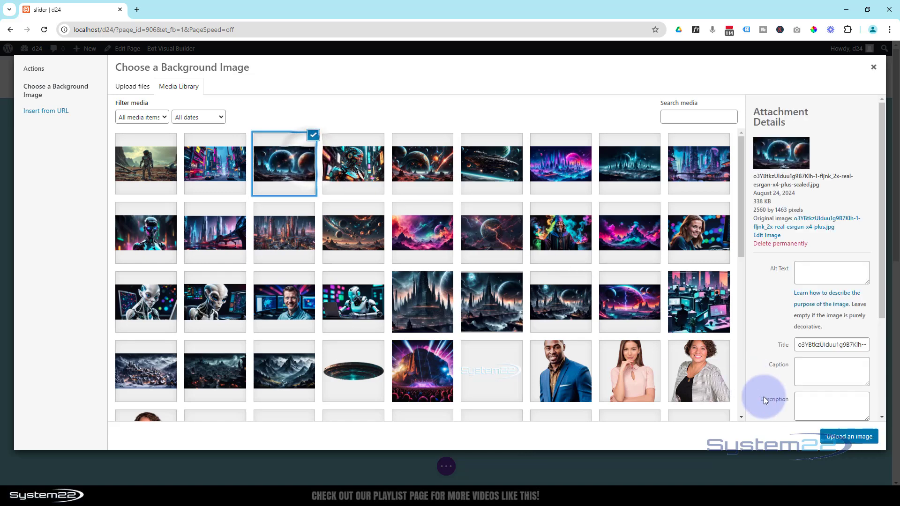
{"action": "left_click", "coordinate": [848, 436]}
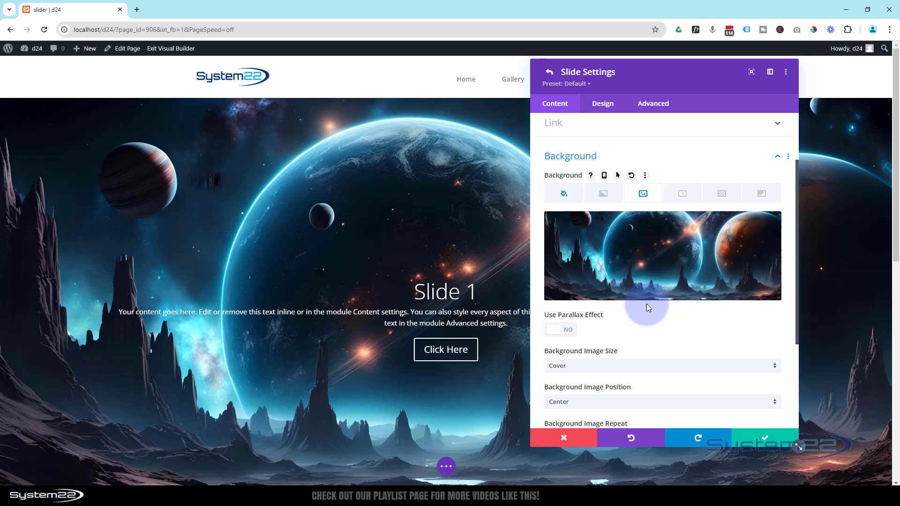
{"action": "scroll", "scroll_direction": "down", "scroll_amount": 3}
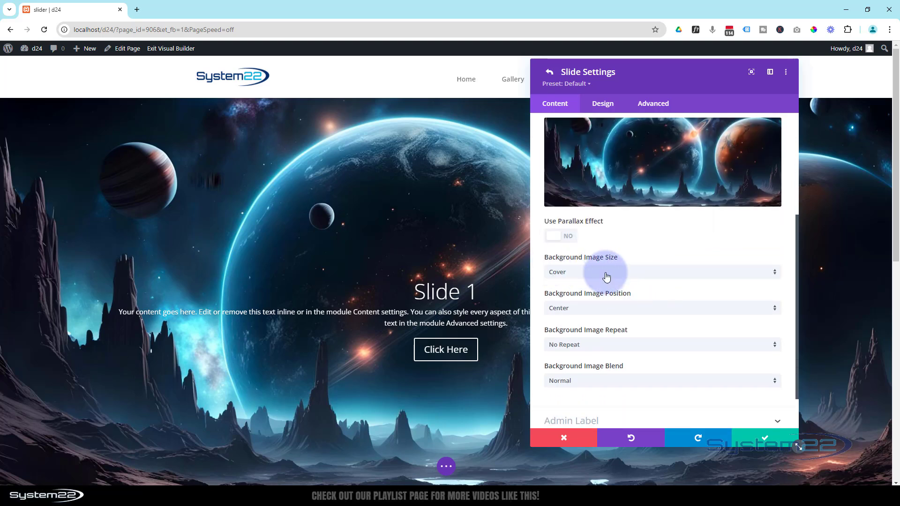
{"action": "left_click", "coordinate": [661, 272]}
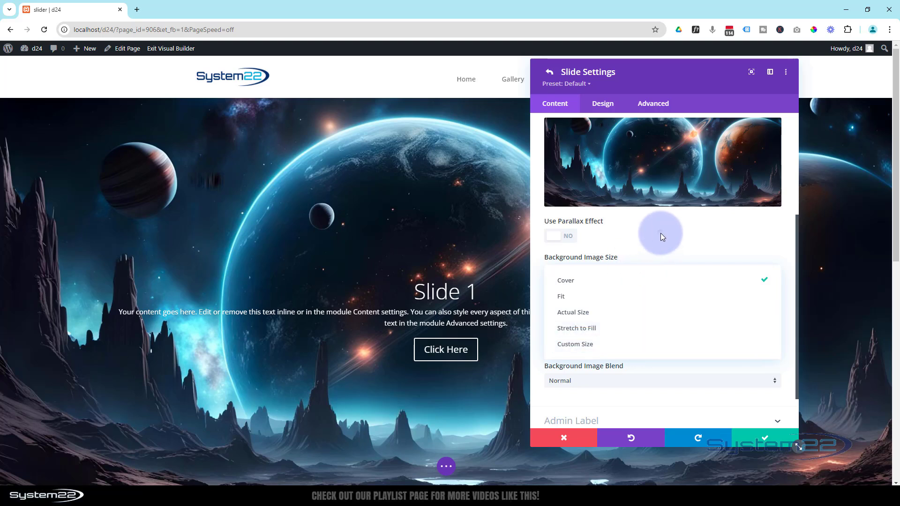
{"action": "left_click", "coordinate": [565, 280]}
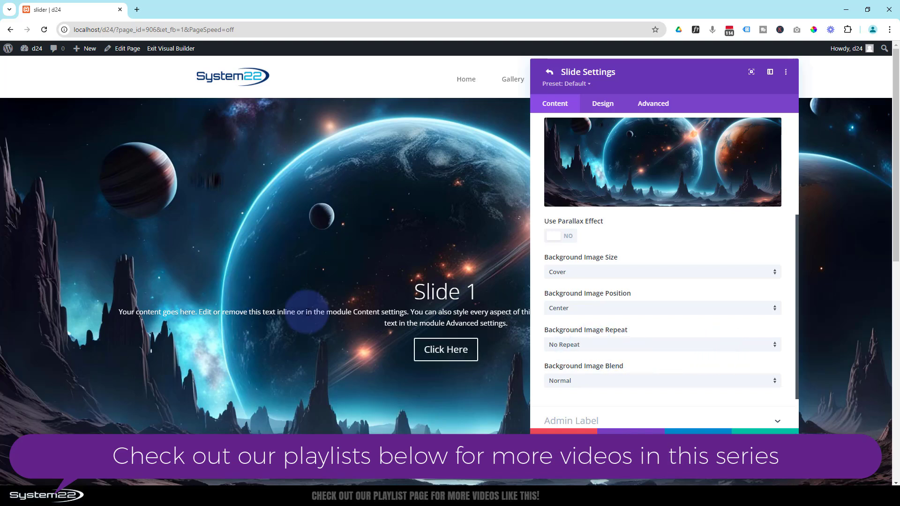
{"action": "mouse_move", "coordinate": [433, 409]}
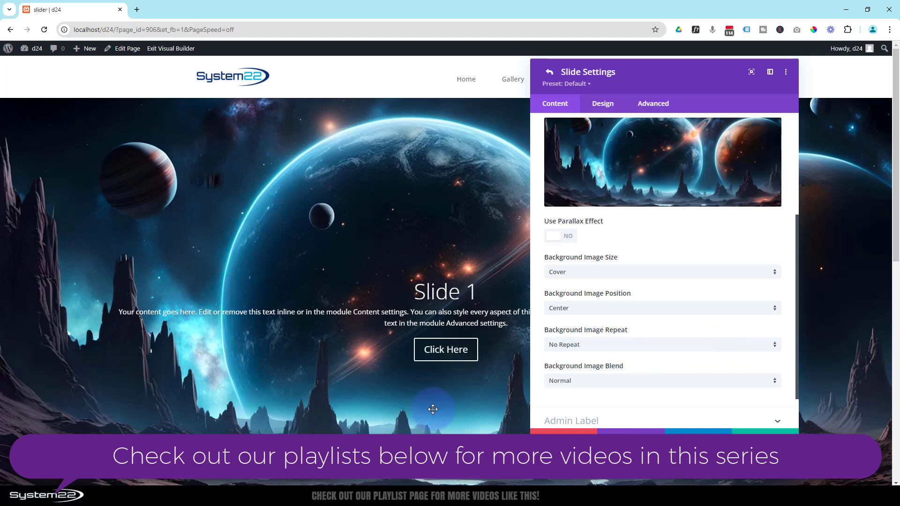
{"action": "mouse_move", "coordinate": [625, 393]}
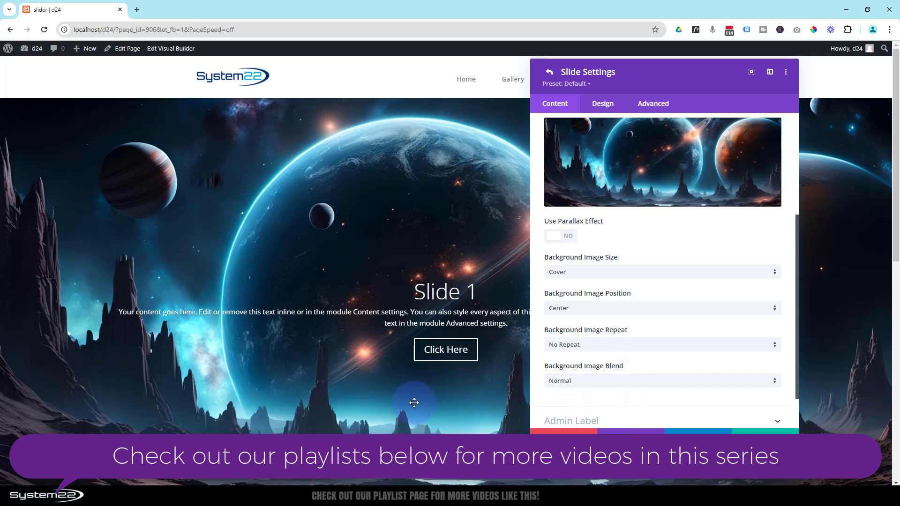
{"action": "left_click", "coordinate": [602, 103]}
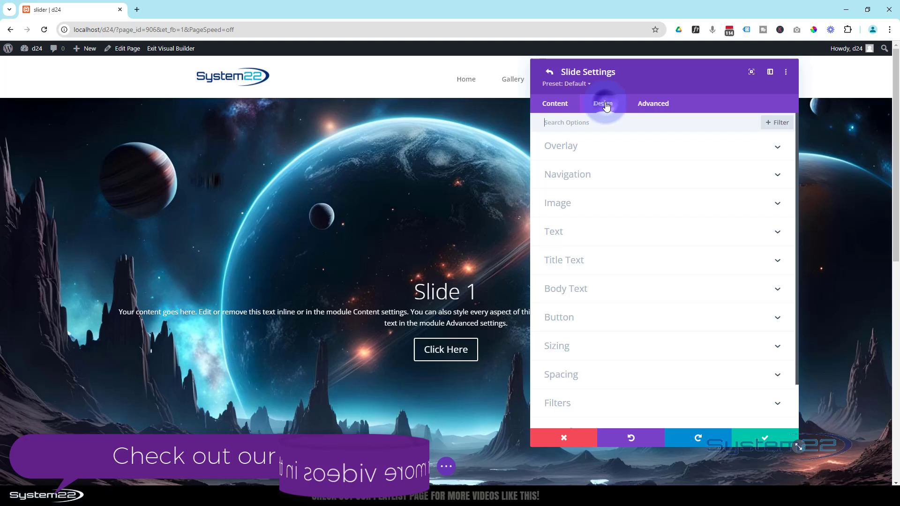
Try the text overlay, then leave Use Background Overlay on Yes and Use Text Overlay on No
{"action": "left_click", "coordinate": [602, 103]}
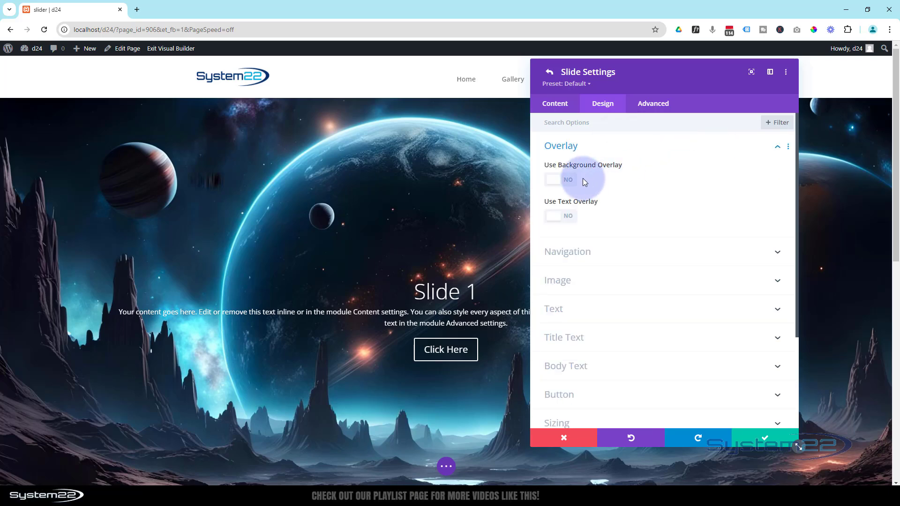
{"action": "left_click", "coordinate": [559, 179]}
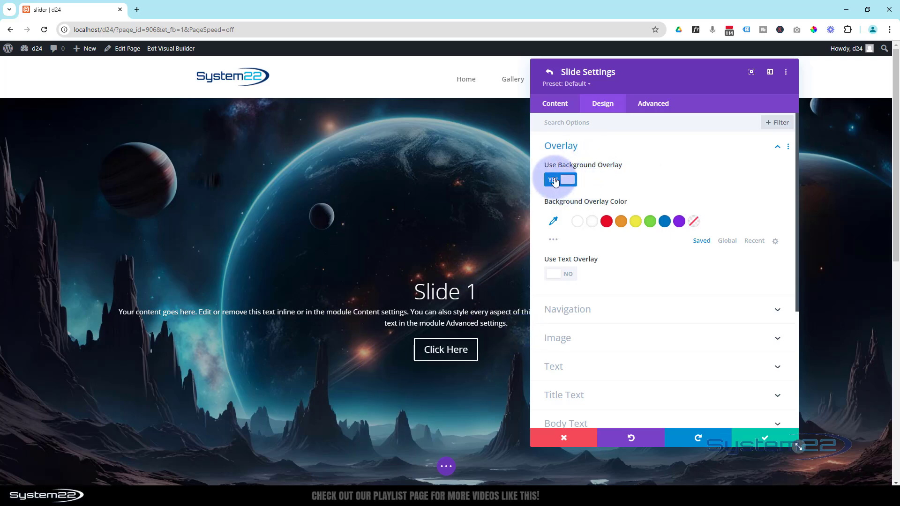
{"action": "left_click", "coordinate": [560, 179]}
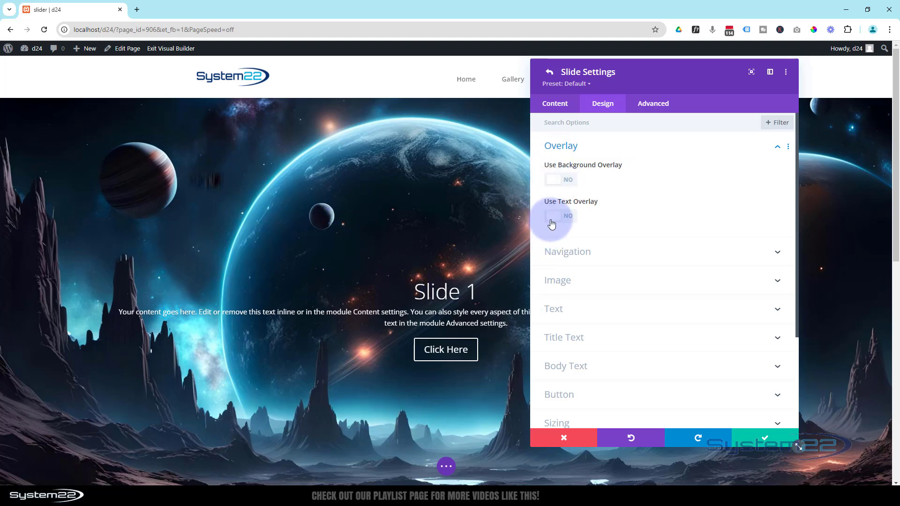
{"action": "left_click", "coordinate": [560, 215]}
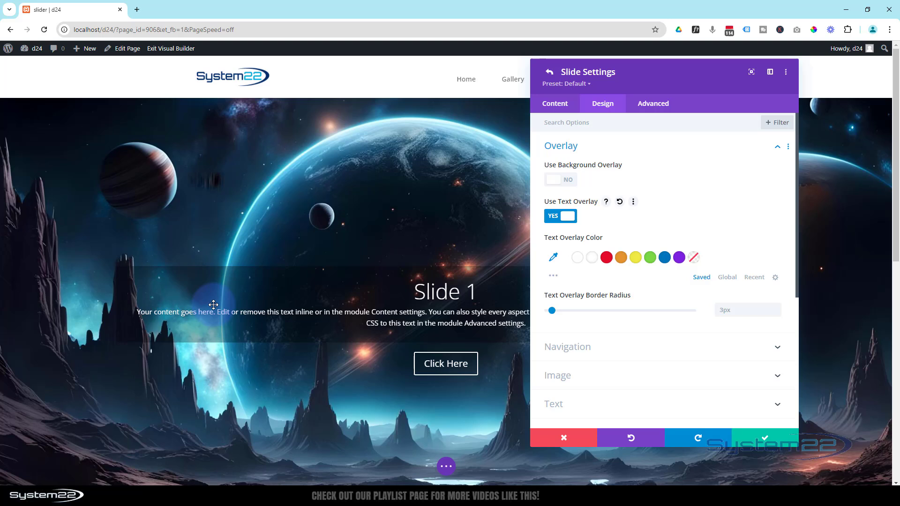
{"action": "mouse_move", "coordinate": [313, 251]}
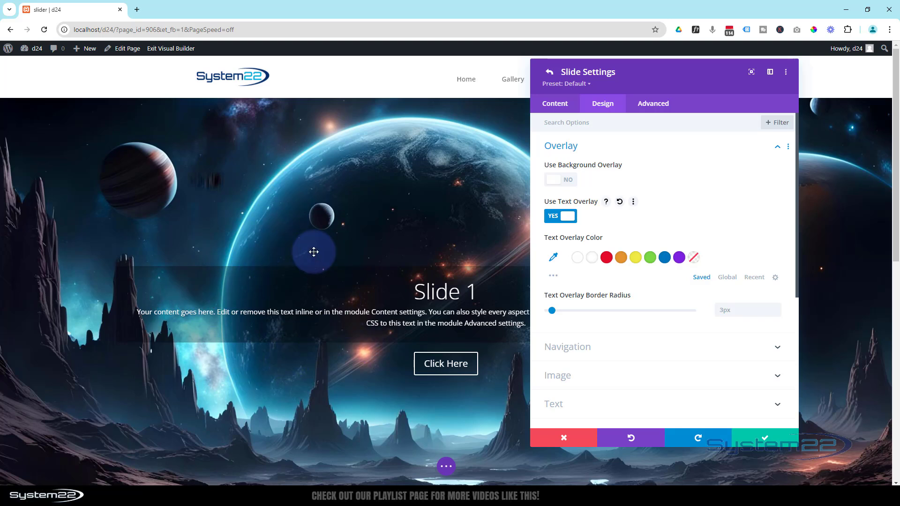
{"action": "mouse_move", "coordinate": [255, 328]}
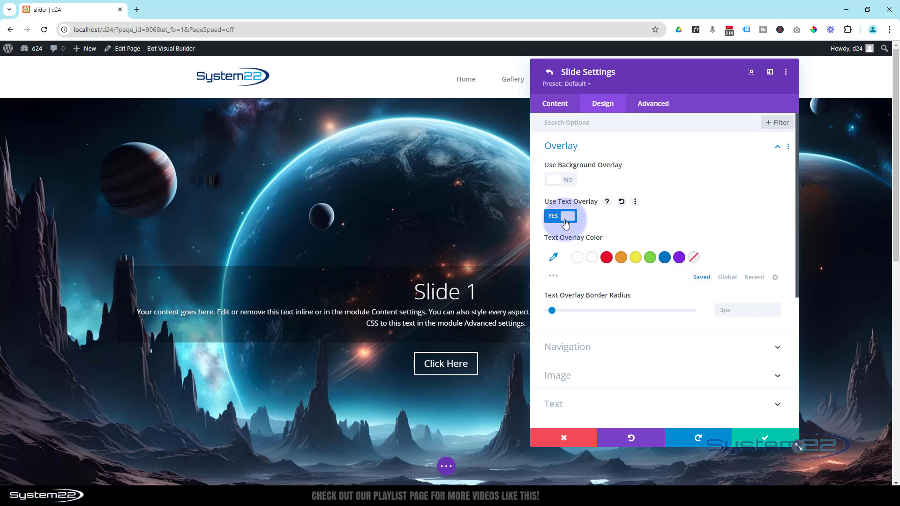
{"action": "left_click", "coordinate": [560, 215]}
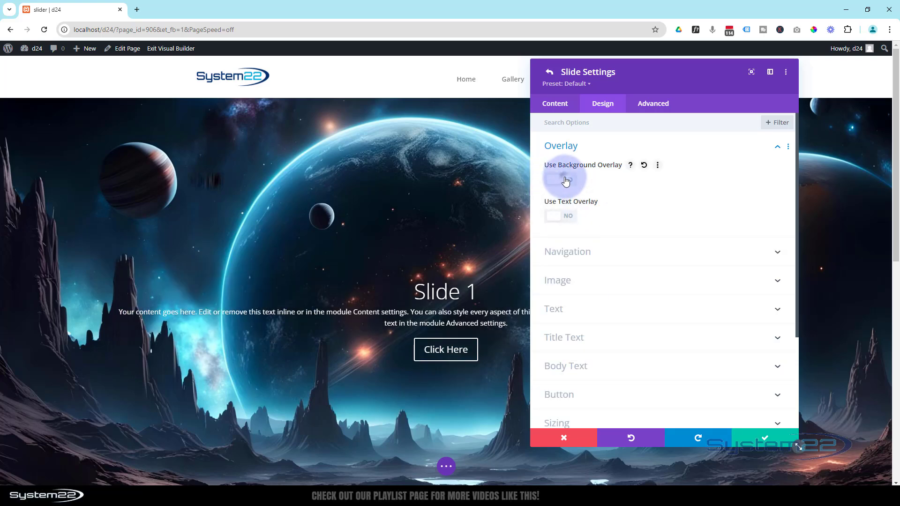
{"action": "left_click", "coordinate": [561, 180]}
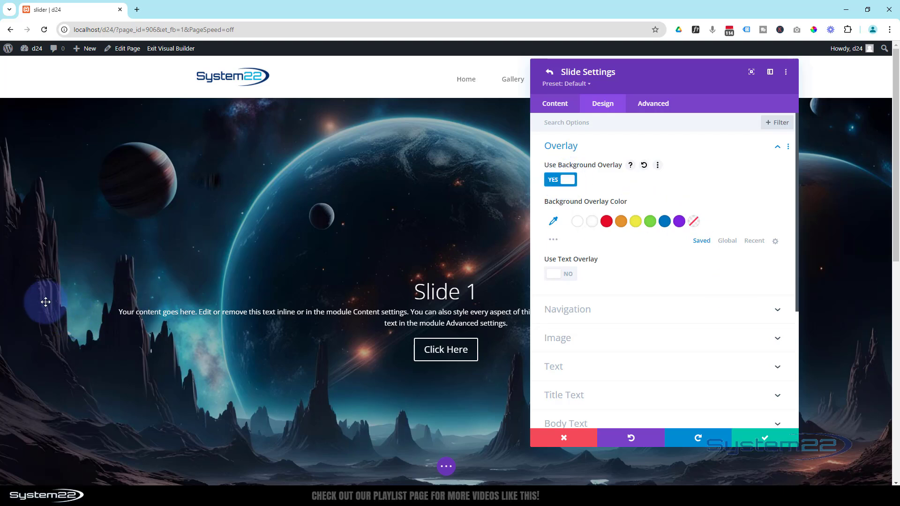
{"action": "mouse_move", "coordinate": [65, 310]}
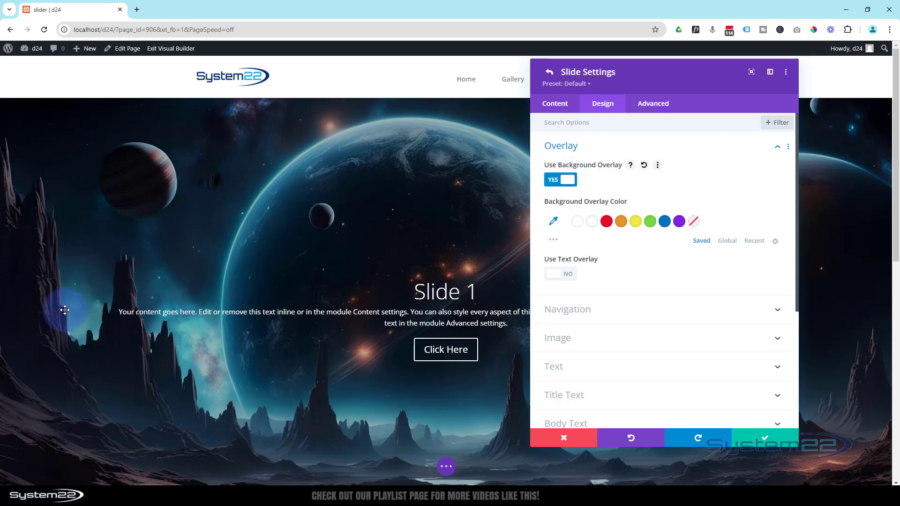
{"action": "mouse_move", "coordinate": [9, 317]}
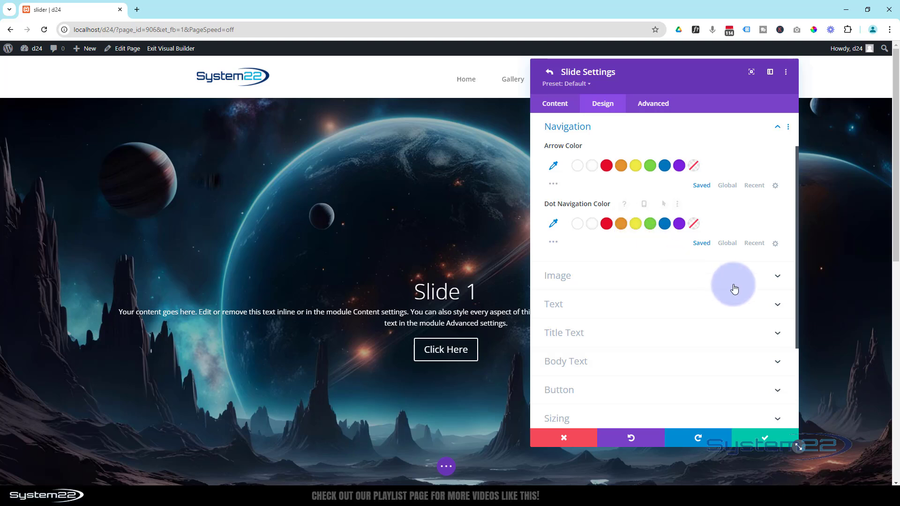
{"action": "mouse_move", "coordinate": [564, 308]}
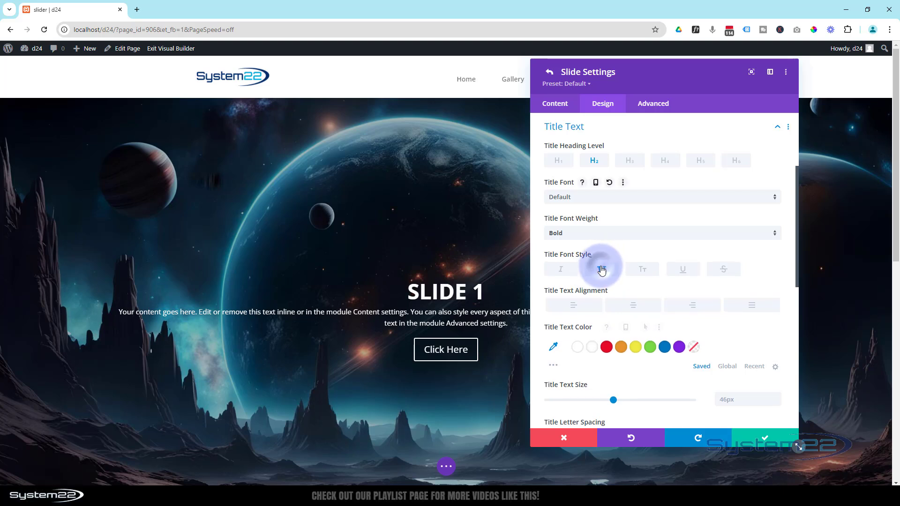
Make the slide title all caps and check its 50px size at tablet and phone widths
{"action": "left_click", "coordinate": [602, 269]}
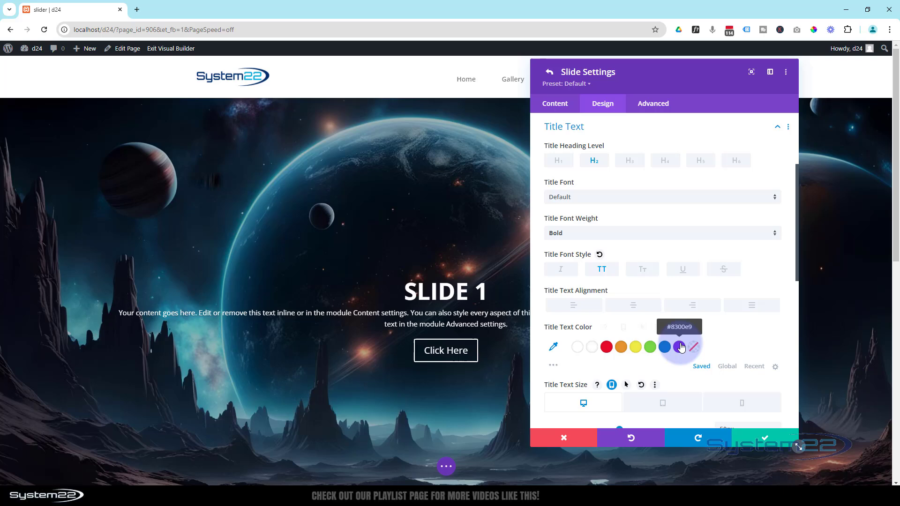
{"action": "left_click", "coordinate": [661, 308]}
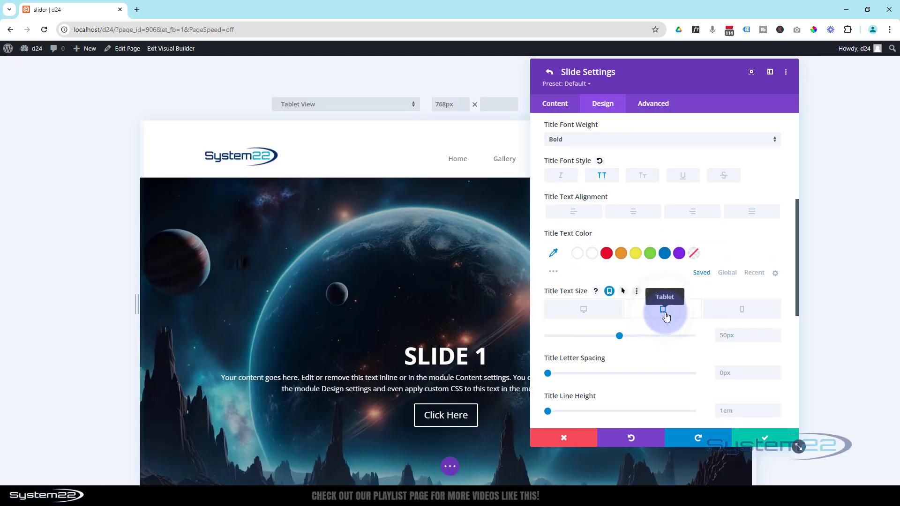
{"action": "left_click", "coordinate": [663, 309]}
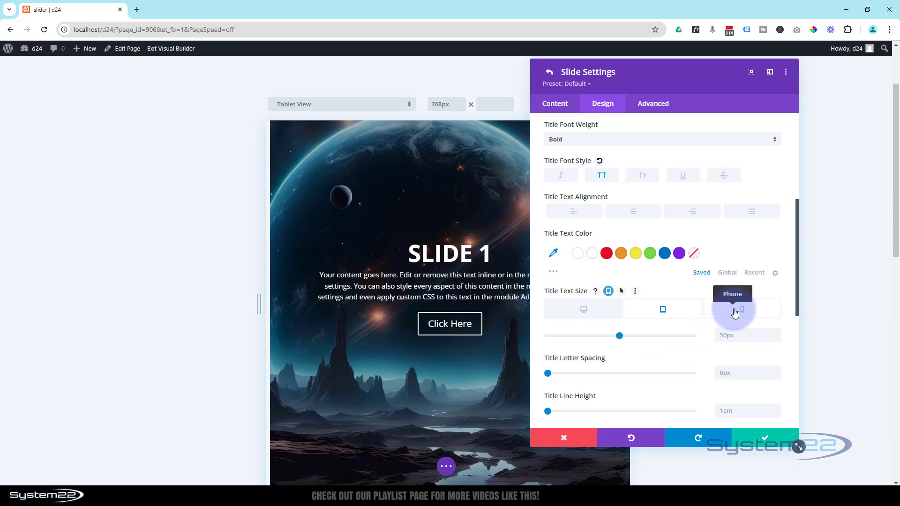
{"action": "left_click", "coordinate": [740, 308]}
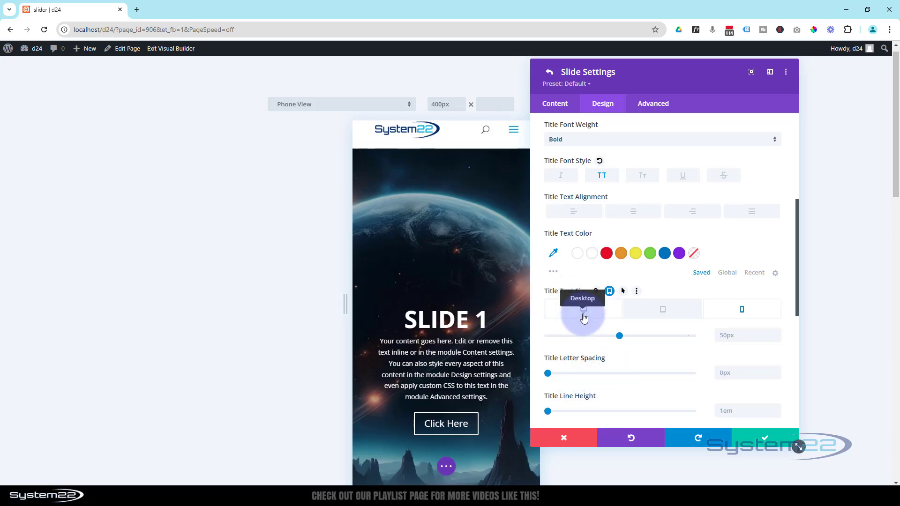
{"action": "left_click", "coordinate": [582, 309]}
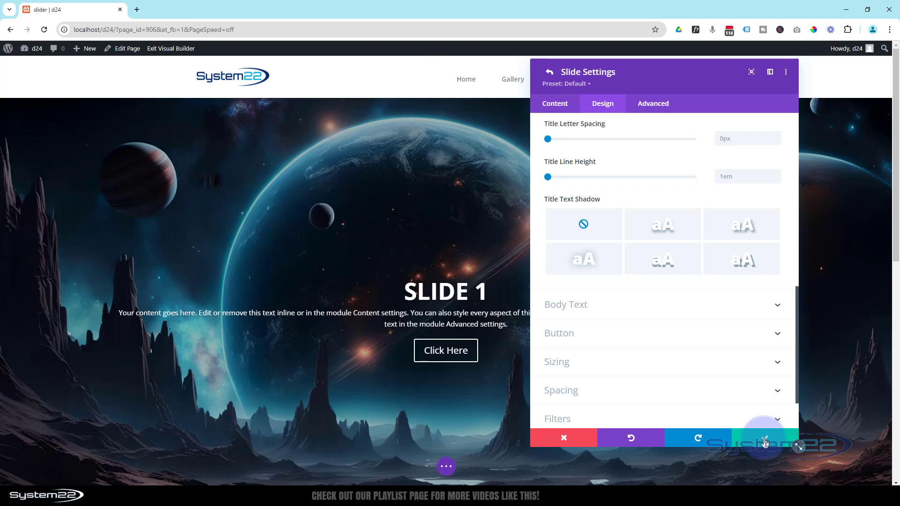
Confirm Slide 1, duplicate it into further slides, and start Slide 2's background image settings
{"action": "left_click", "coordinate": [549, 73]}
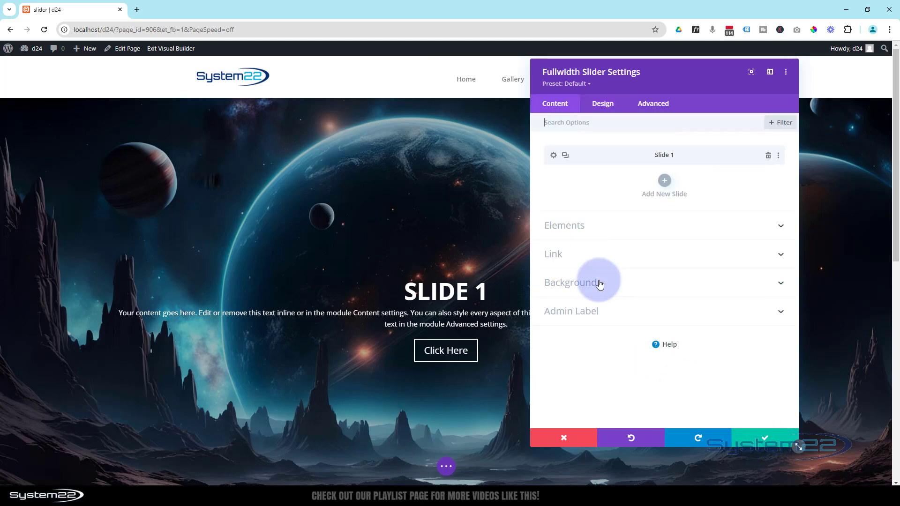
{"action": "left_click", "coordinate": [564, 155]}
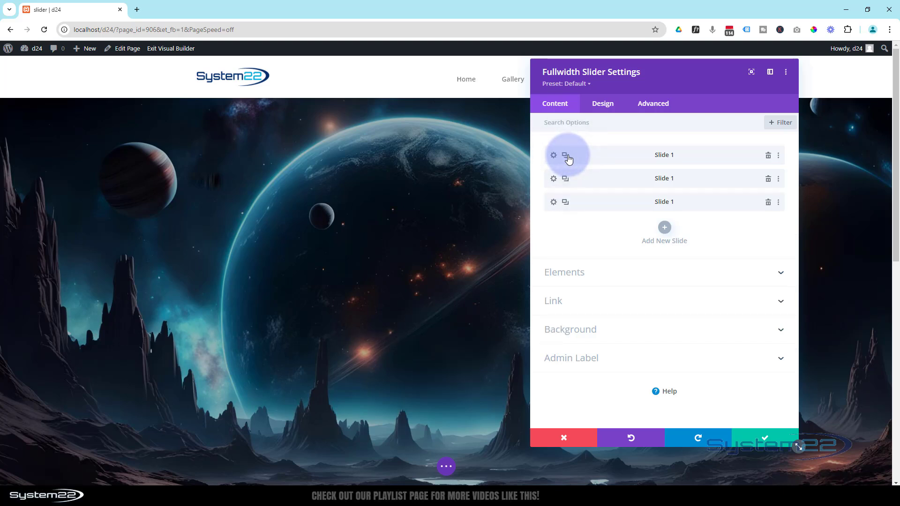
{"action": "left_click", "coordinate": [565, 154]}
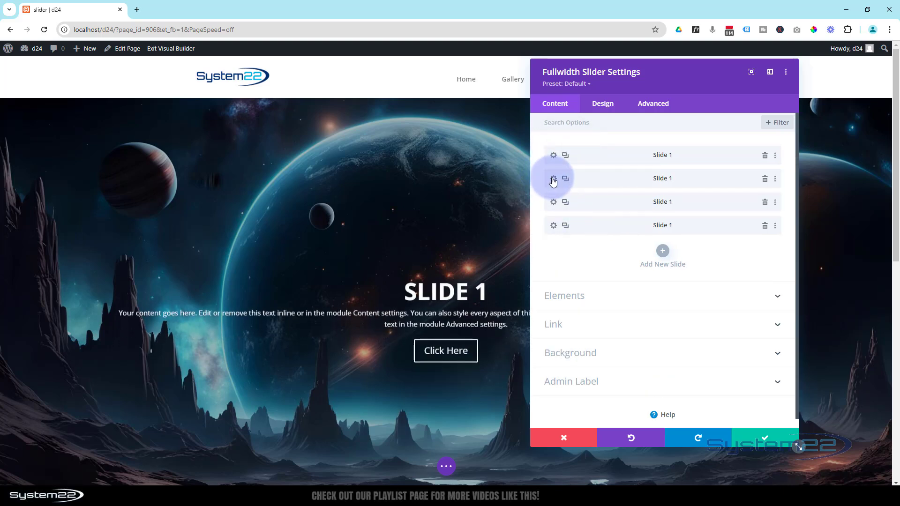
{"action": "left_click", "coordinate": [553, 178]}
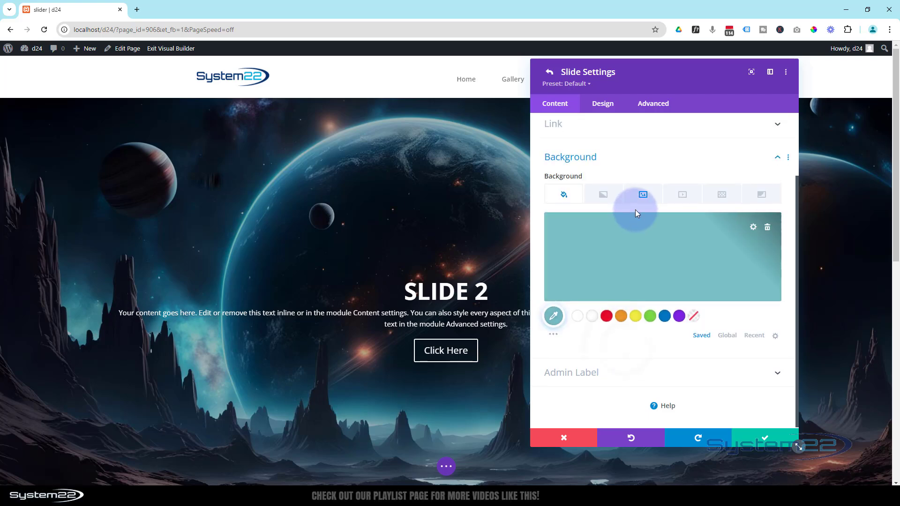
{"action": "left_click", "coordinate": [642, 193]}
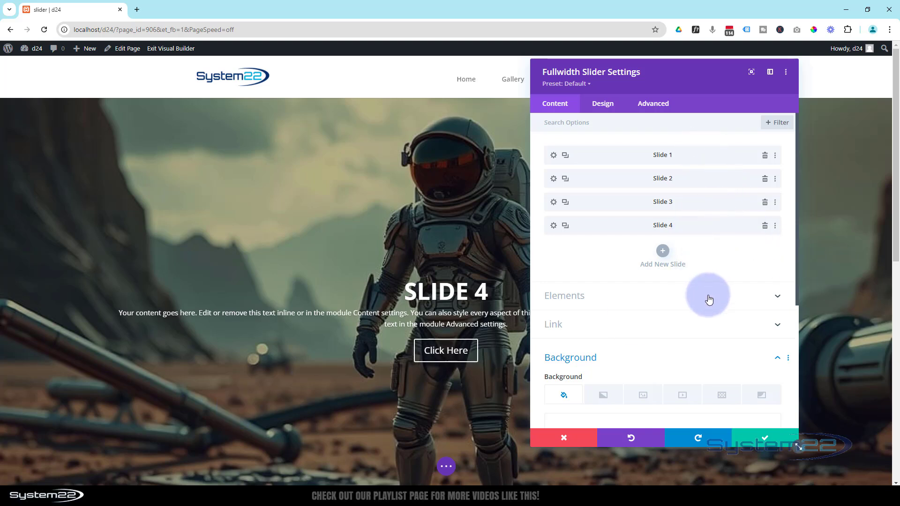
{"action": "mouse_move", "coordinate": [336, 402]}
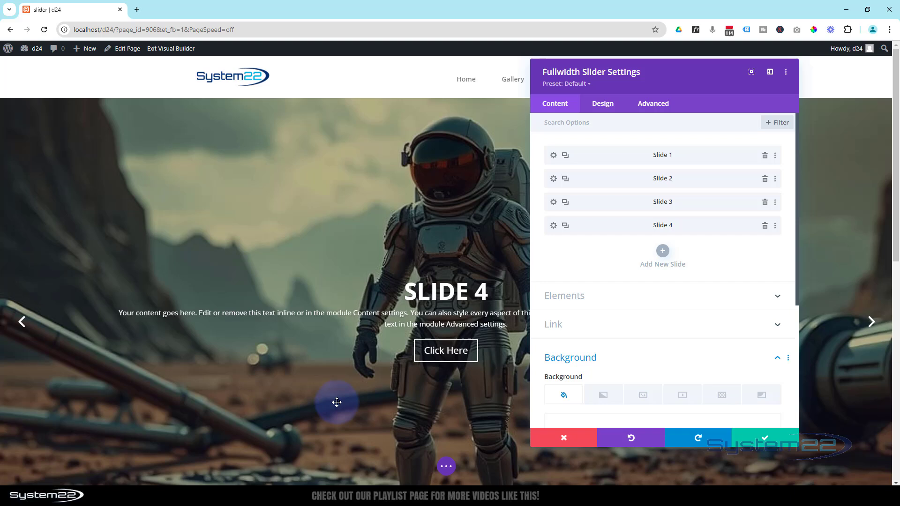
{"action": "mouse_move", "coordinate": [652, 322]}
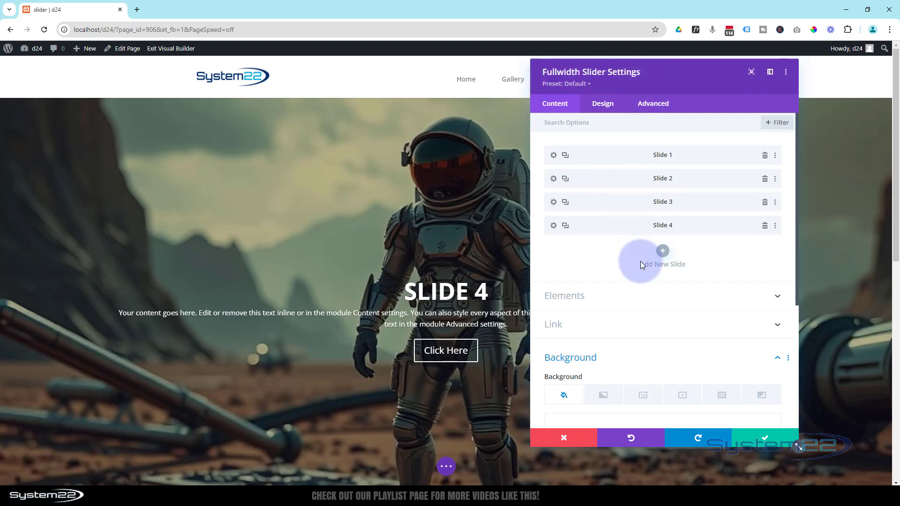
{"action": "left_click", "coordinate": [602, 103]}
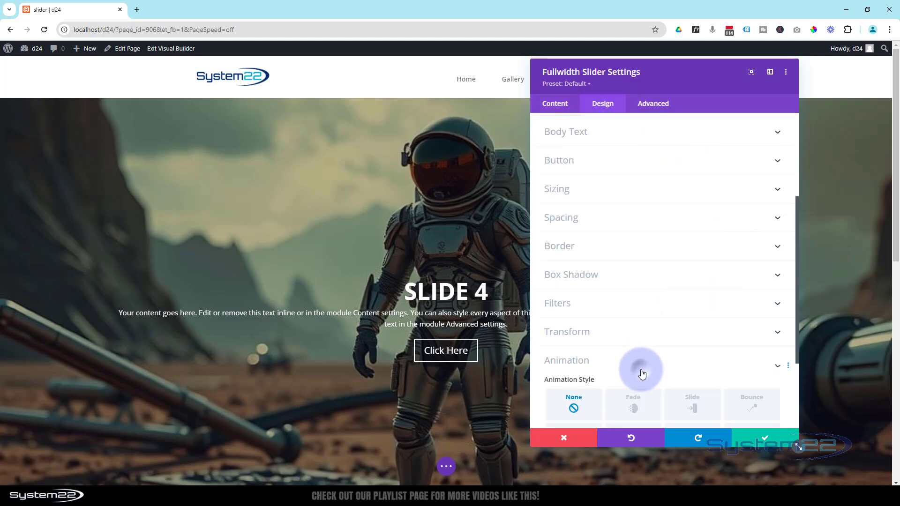
{"action": "scroll", "scroll_direction": "down", "scroll_amount": 3}
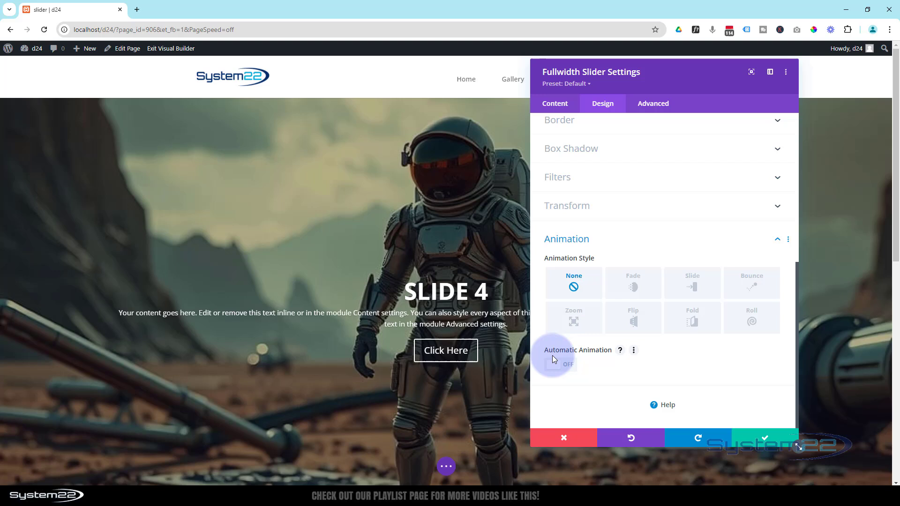
{"action": "mouse_move", "coordinate": [622, 379]}
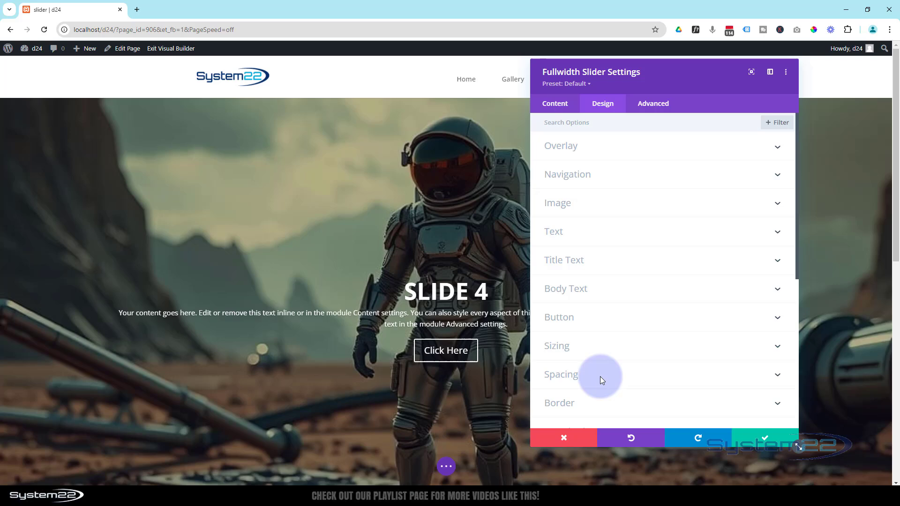
{"action": "left_click", "coordinate": [553, 103]}
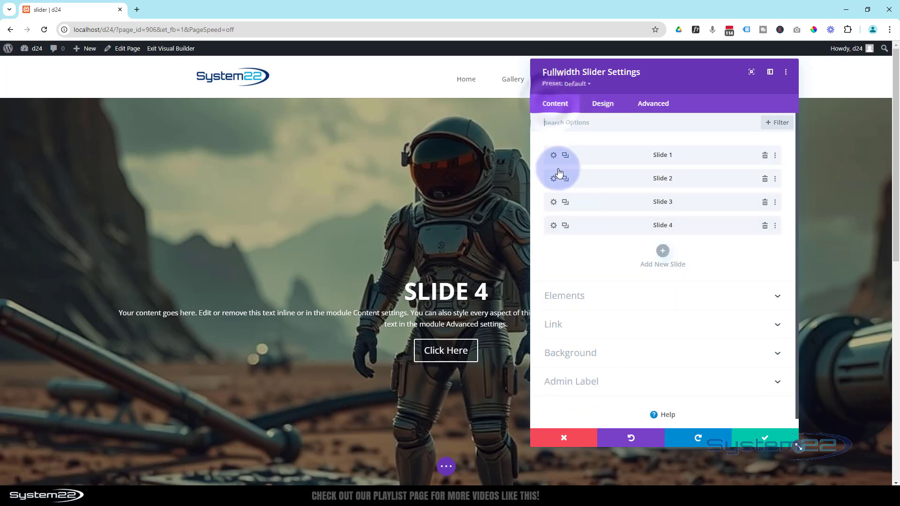
{"action": "left_click", "coordinate": [553, 155]}
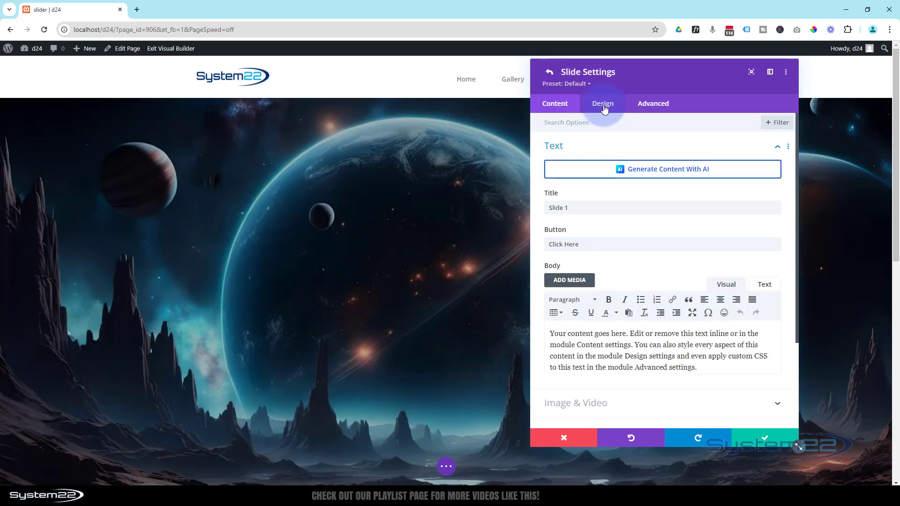
{"action": "left_click", "coordinate": [602, 103]}
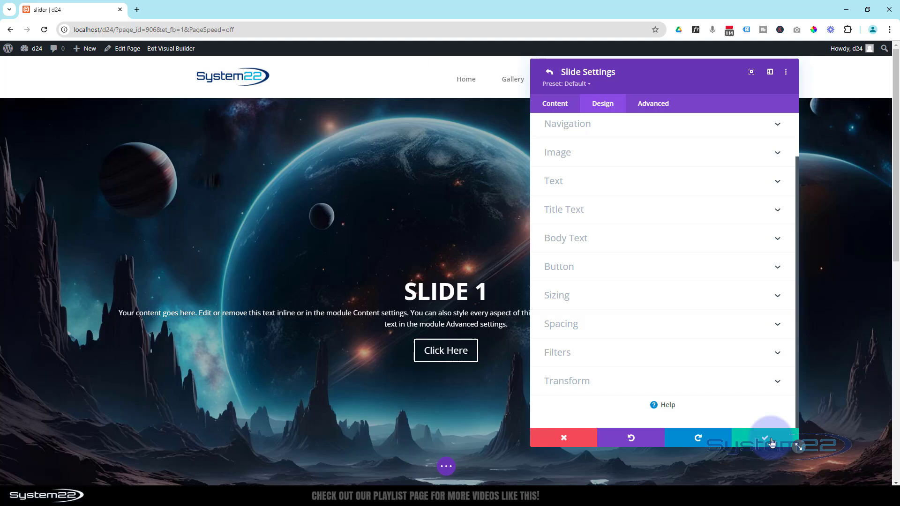
{"action": "left_click", "coordinate": [549, 72]}
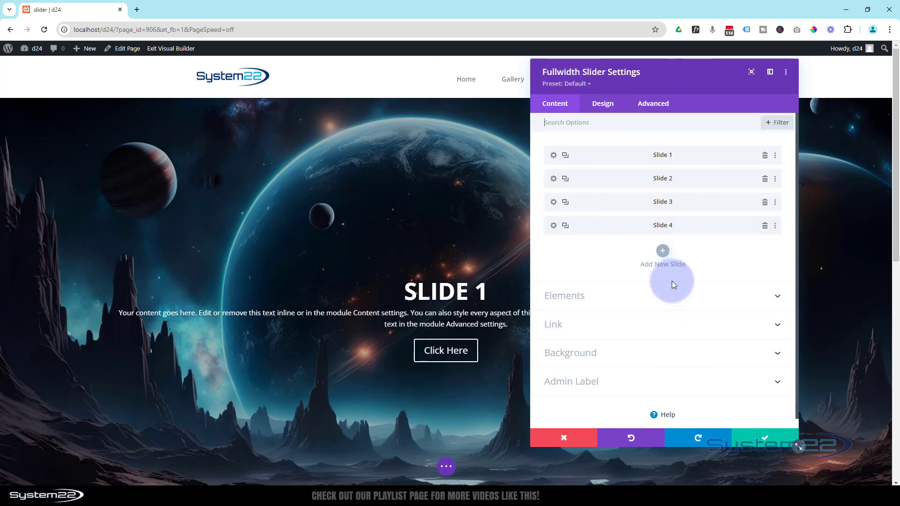
{"action": "left_click", "coordinate": [602, 103]}
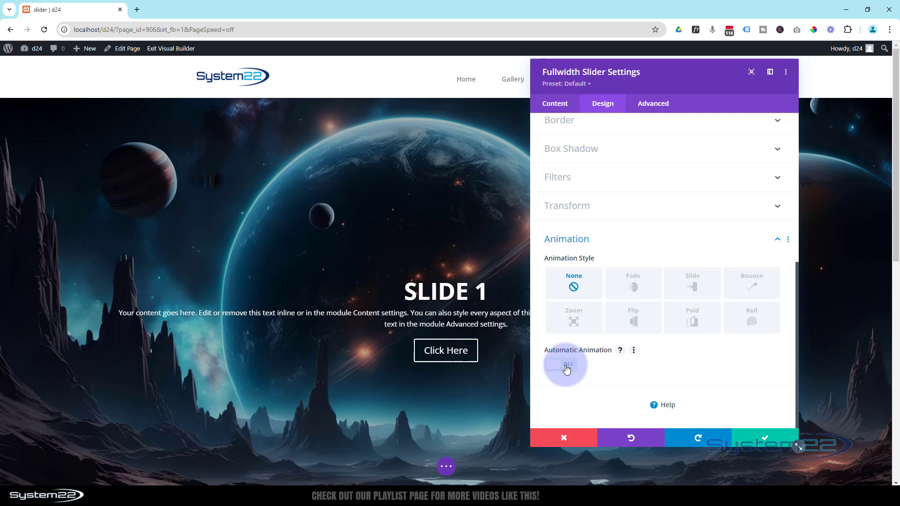
Enable Automatic Animation at 7000 ms speed and save the slider settings
{"action": "left_click", "coordinate": [565, 368]}
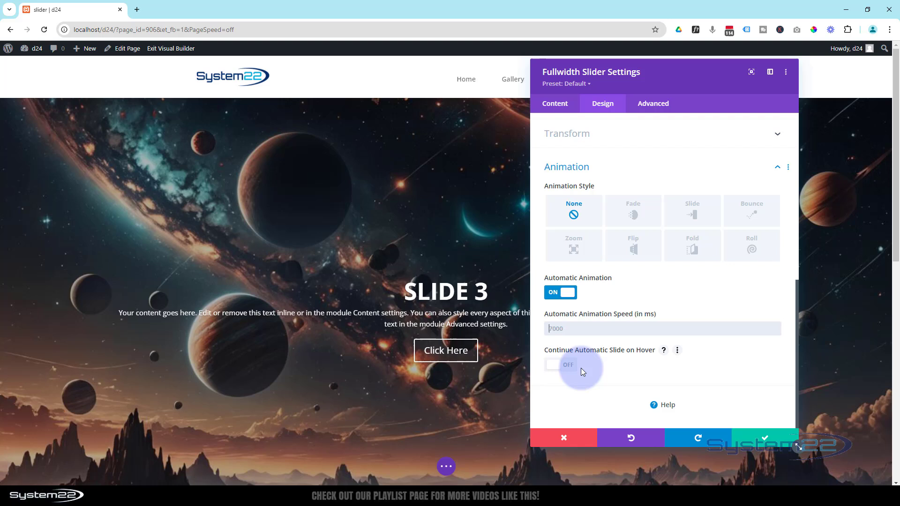
{"action": "mouse_move", "coordinate": [431, 239]}
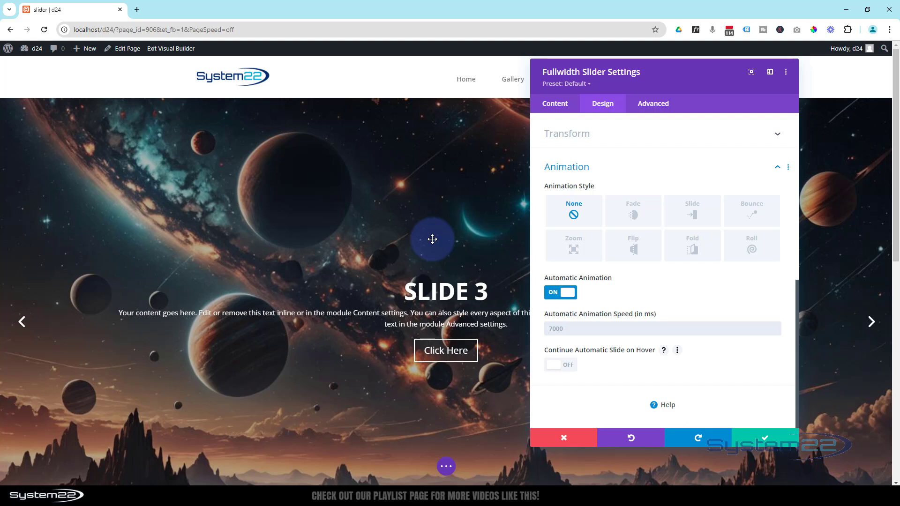
{"action": "mouse_move", "coordinate": [559, 369]}
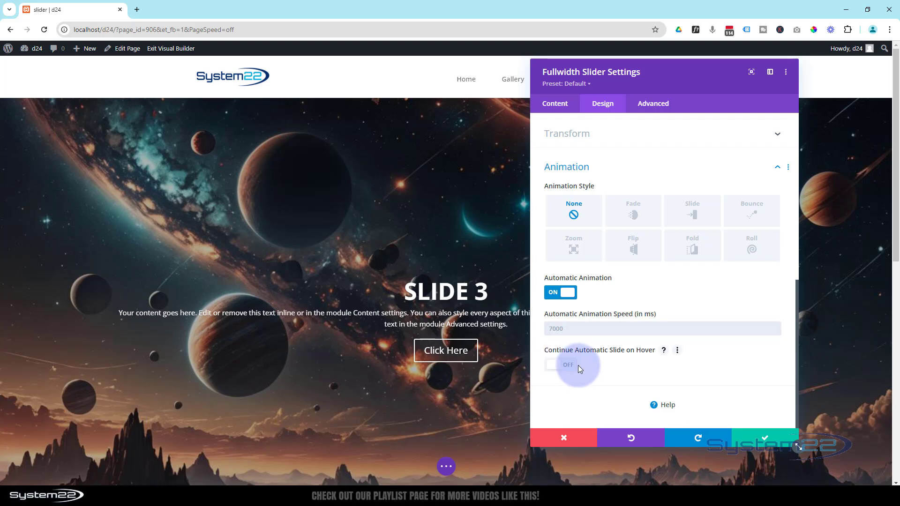
{"action": "mouse_move", "coordinate": [663, 350]}
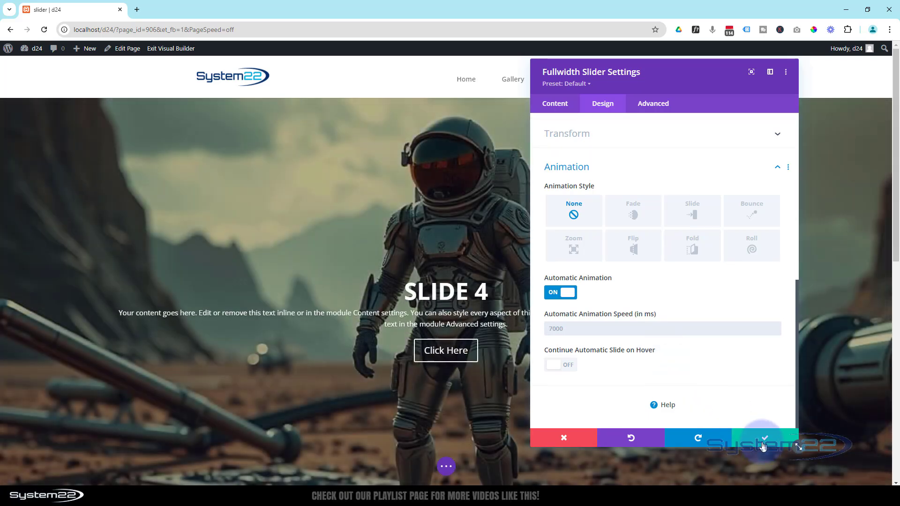
{"action": "mouse_move", "coordinate": [762, 438]}
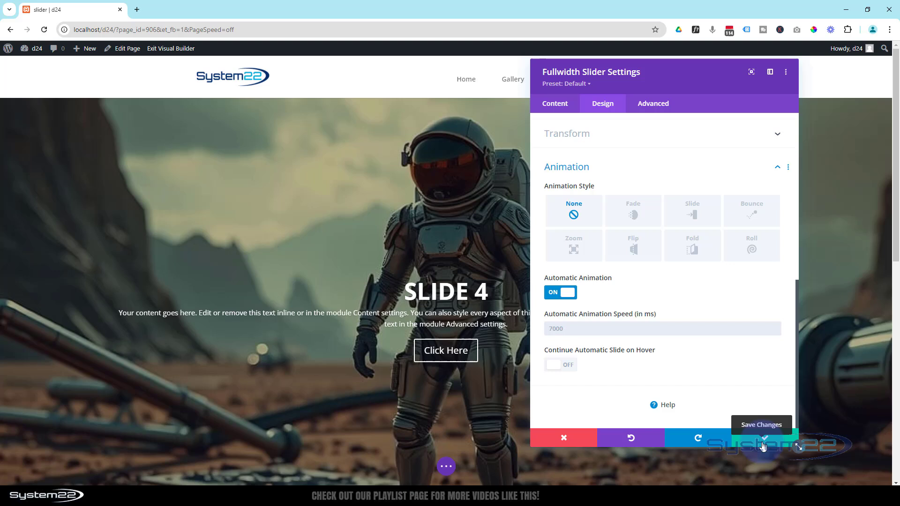
{"action": "left_click", "coordinate": [758, 438]}
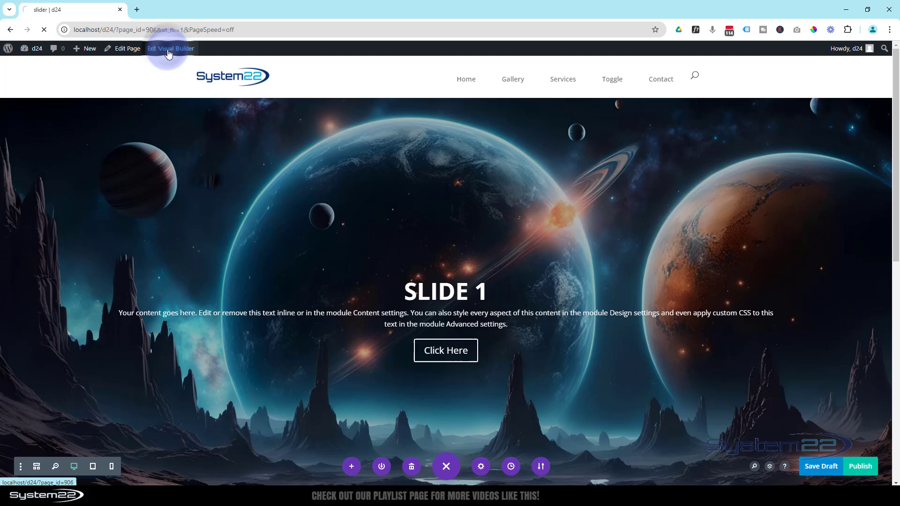
Exit the visual builder so the live slider page cycles while reviewing animation names in Brackets
{"action": "left_click", "coordinate": [171, 48]}
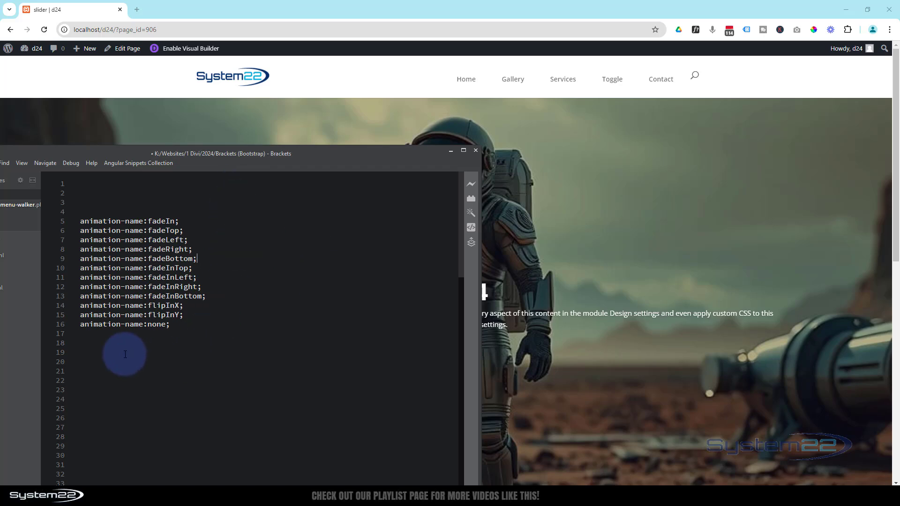
{"action": "mouse_move", "coordinate": [92, 344]}
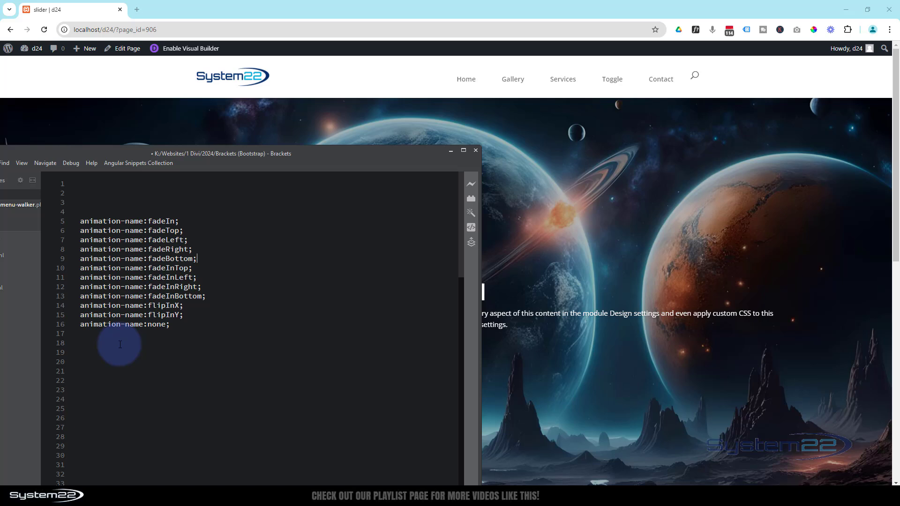
{"action": "mouse_move", "coordinate": [327, 160]}
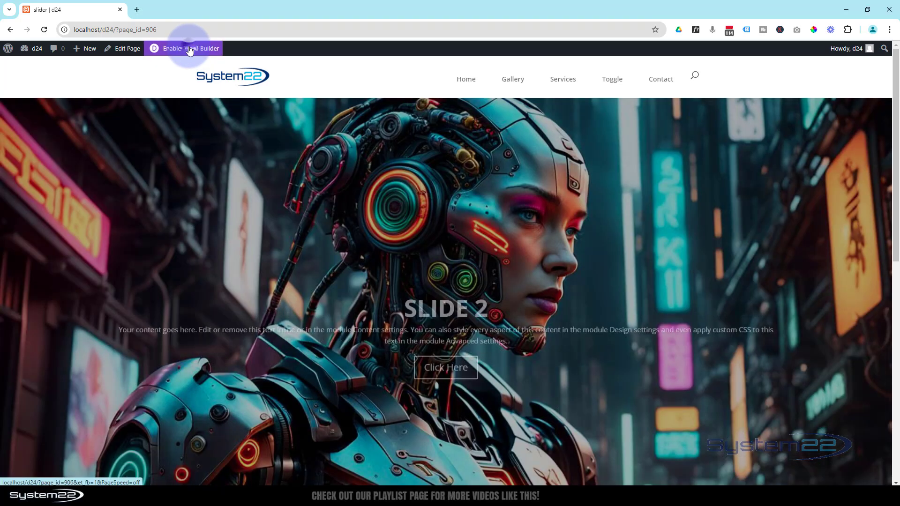
Re-enter the visual builder and reach Slide 1's Module Elements custom CSS fields
{"action": "left_click", "coordinate": [184, 48]}
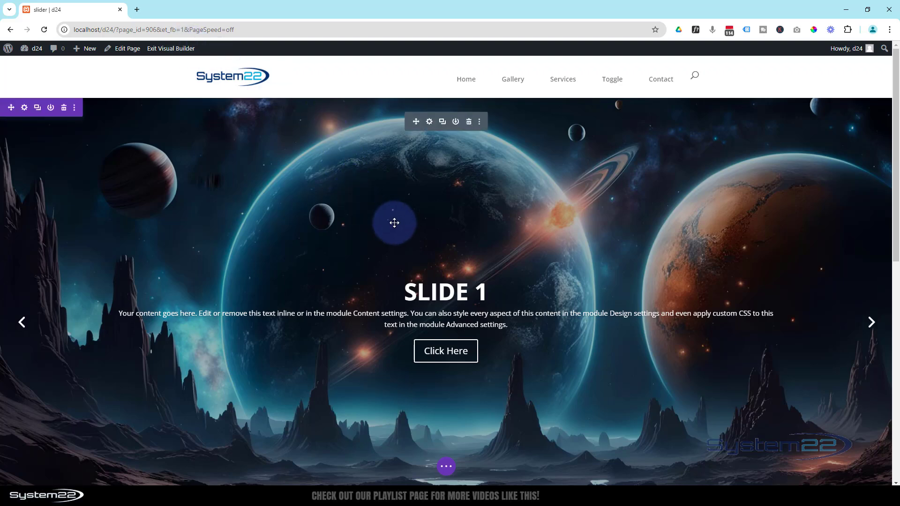
{"action": "left_click", "coordinate": [428, 121]}
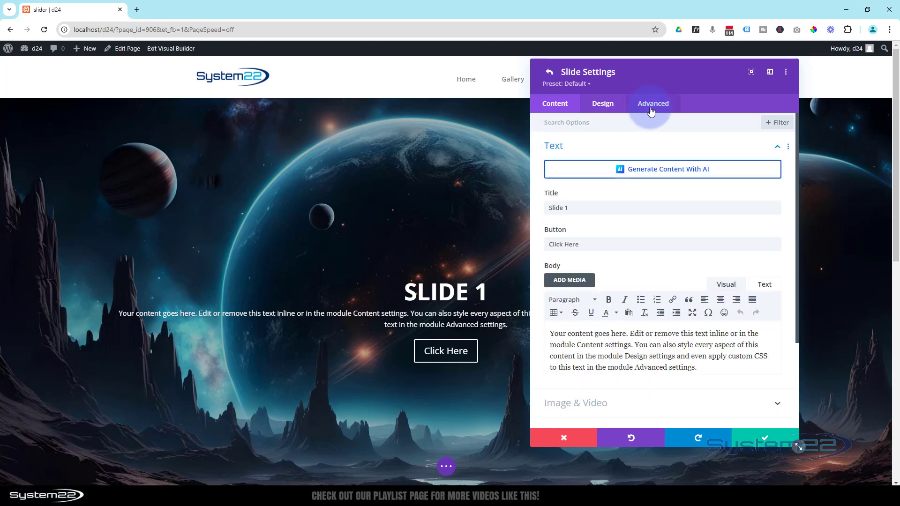
{"action": "left_click", "coordinate": [652, 103]}
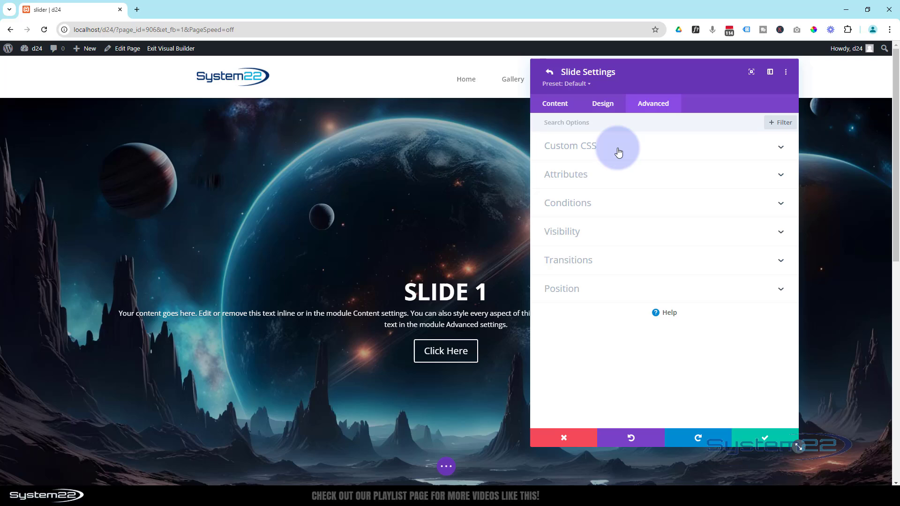
{"action": "left_click", "coordinate": [570, 147]}
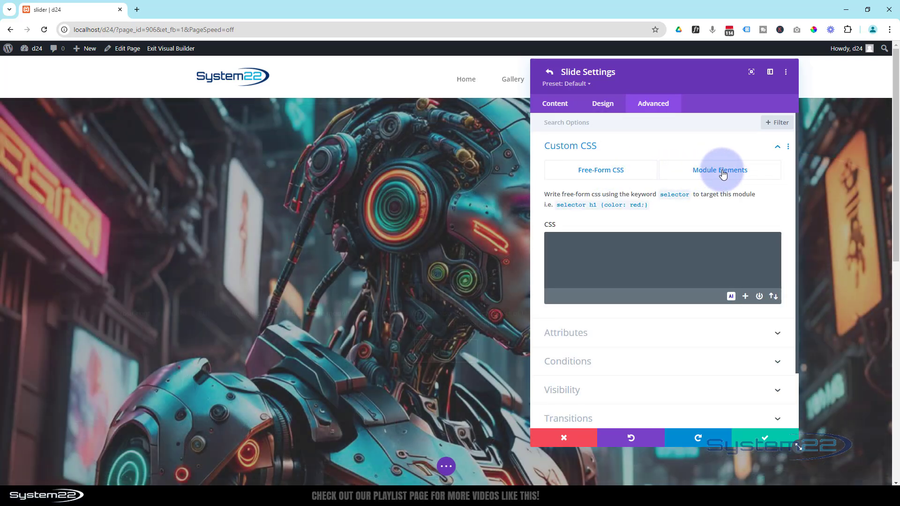
{"action": "left_click", "coordinate": [719, 170]}
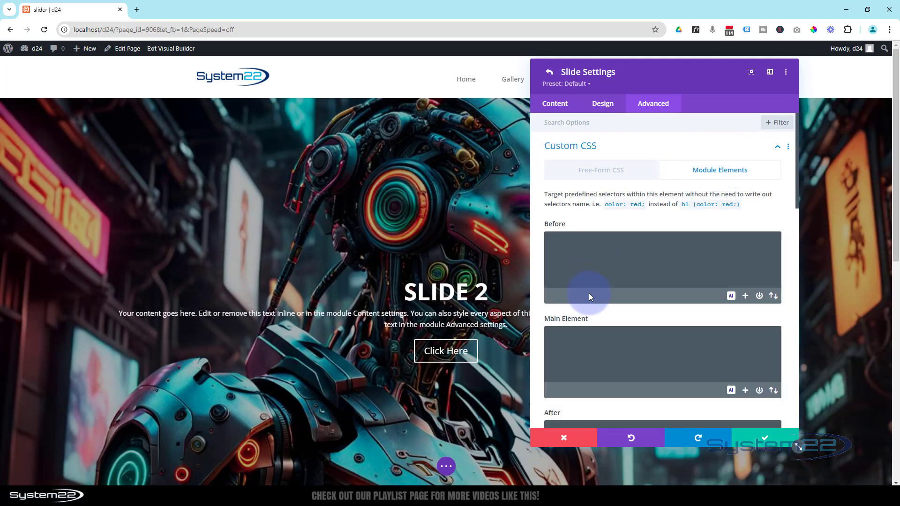
{"action": "scroll", "scroll_direction": "down", "scroll_amount": 3}
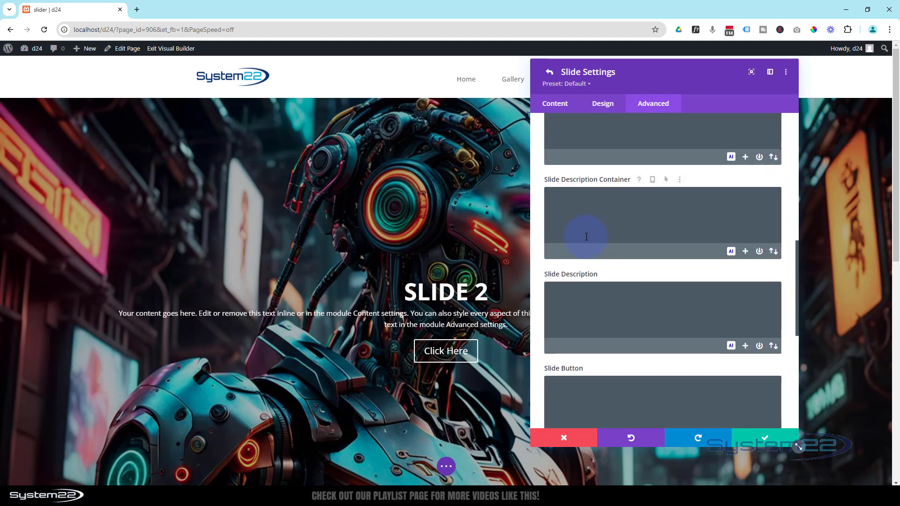
{"action": "scroll", "scroll_direction": "down", "scroll_amount": 3}
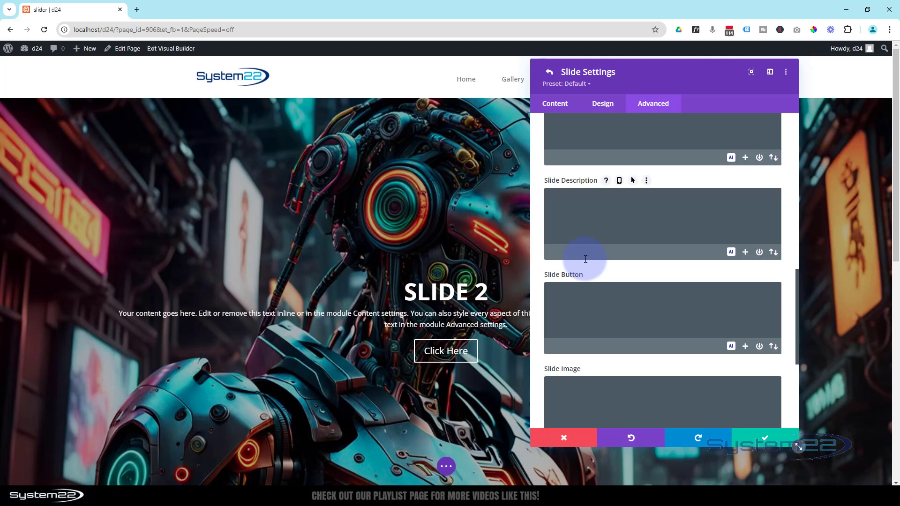
{"action": "scroll", "scroll_direction": "down", "scroll_amount": 3}
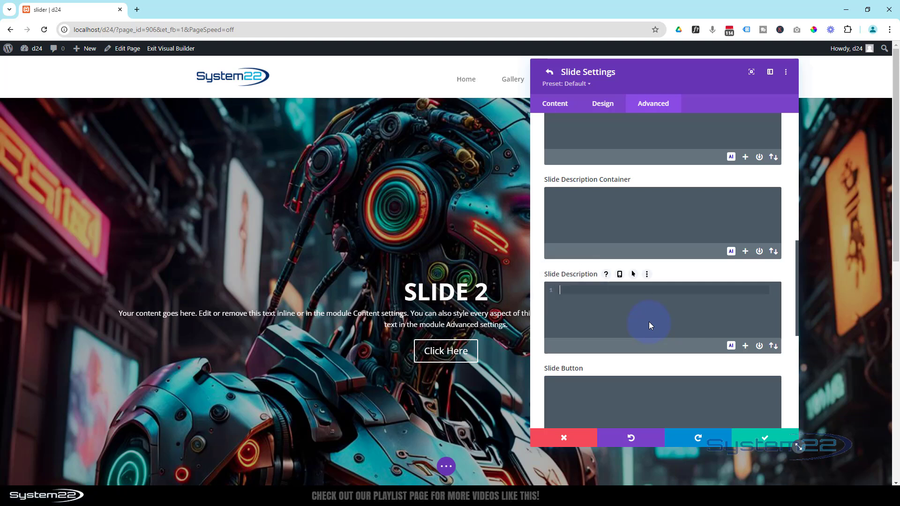
Set Slide Description CSS to animation-name:fadeTop; and save the slide
{"action": "type", "text": "animation-name:fadeTop;"}
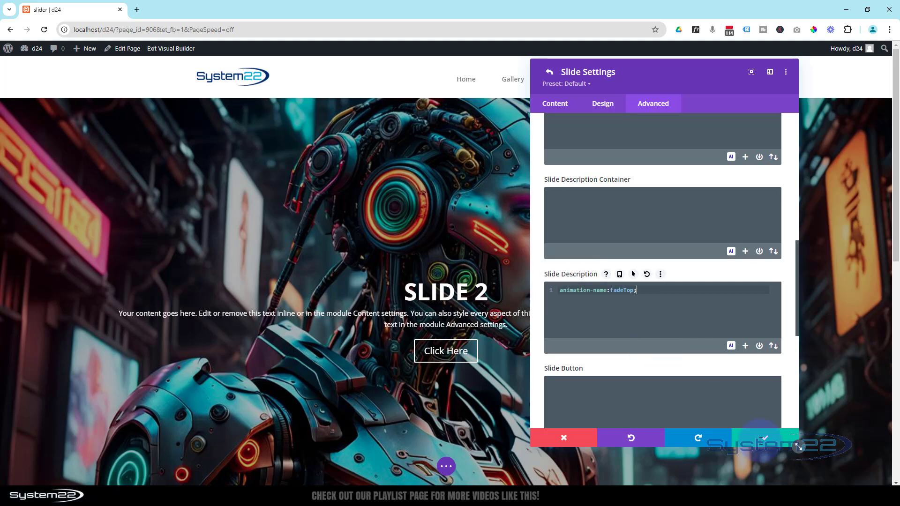
{"action": "left_click", "coordinate": [548, 73]}
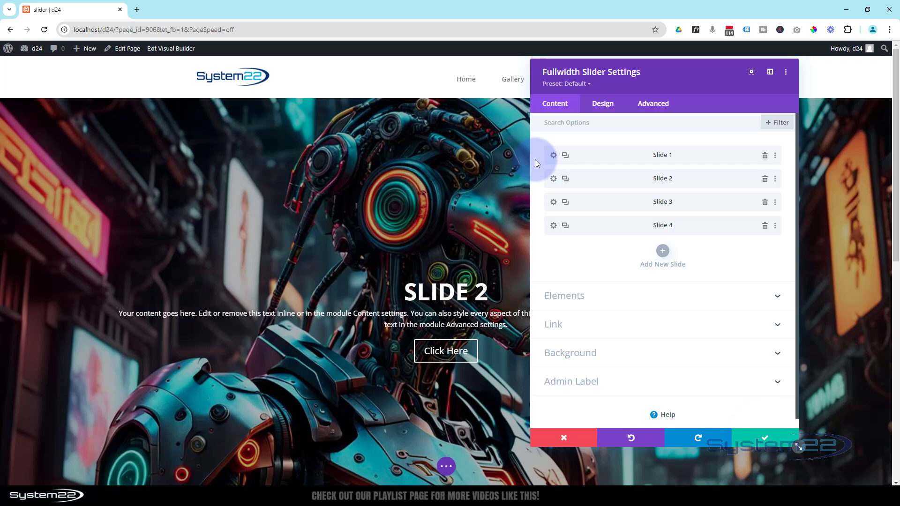
Reach Slide 2's custom CSS fields and select an animation-name line in Brackets to copy
{"action": "left_click", "coordinate": [553, 179]}
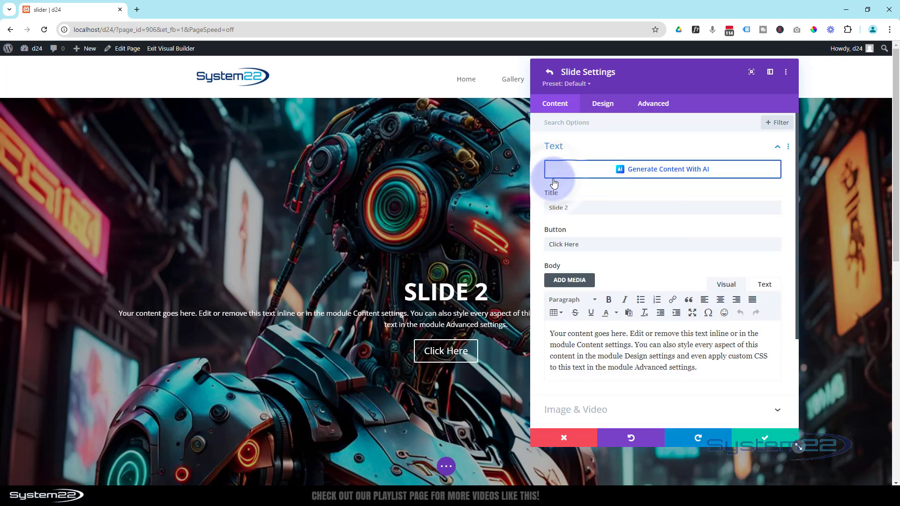
{"action": "left_click", "coordinate": [652, 103]}
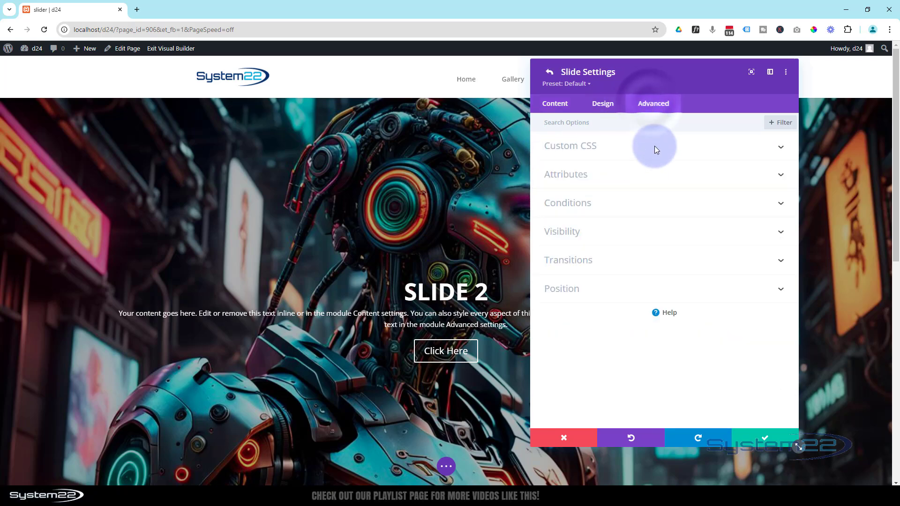
{"action": "left_click", "coordinate": [569, 147]}
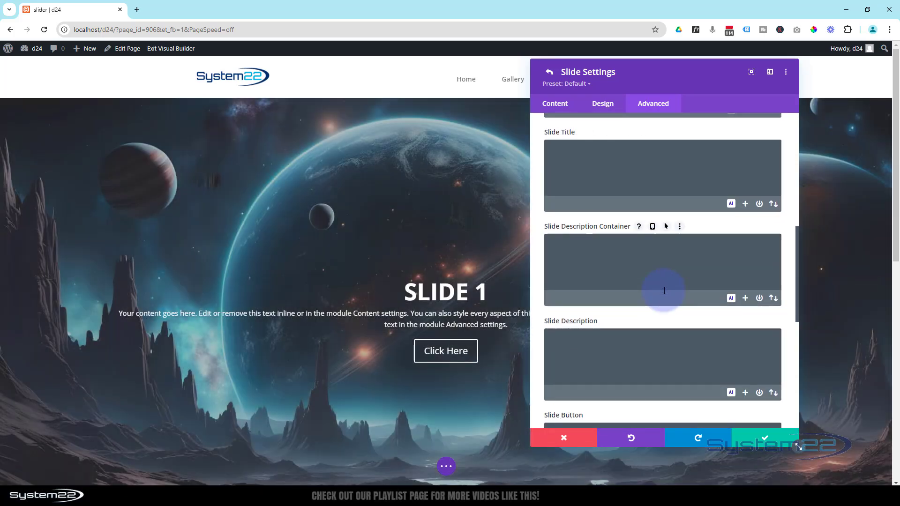
{"action": "mouse_move", "coordinate": [625, 256]}
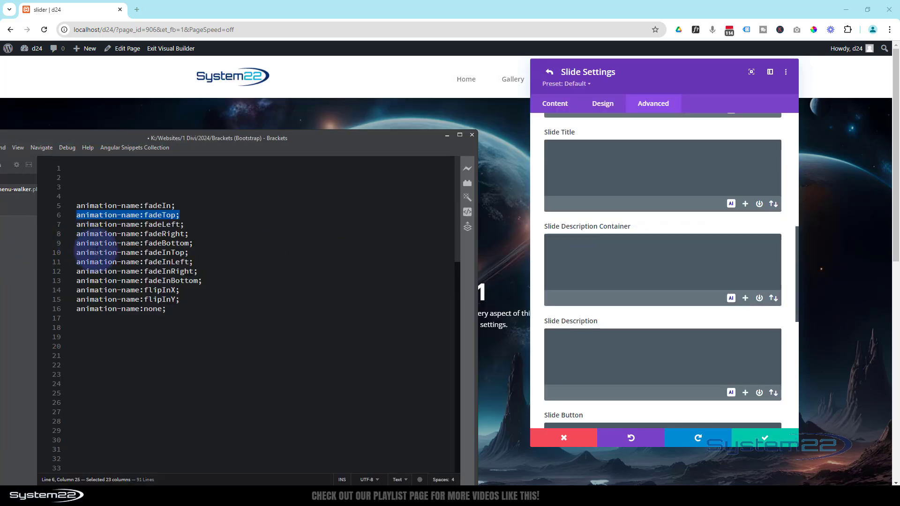
{"action": "left_click", "coordinate": [76, 261]}
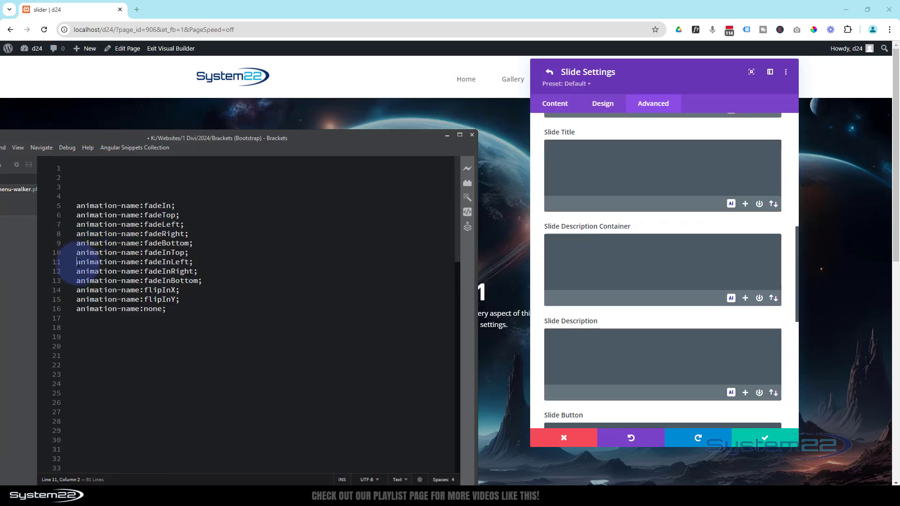
{"action": "triple_click", "coordinate": [134, 262]}
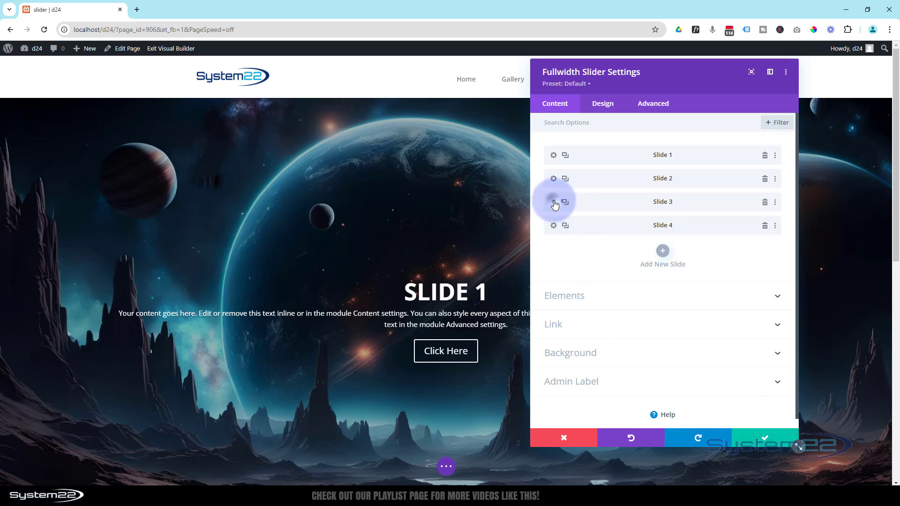
Set Slide 3's Slide Description CSS to animation-name:flipInX; and save the slide
{"action": "left_click", "coordinate": [553, 205]}
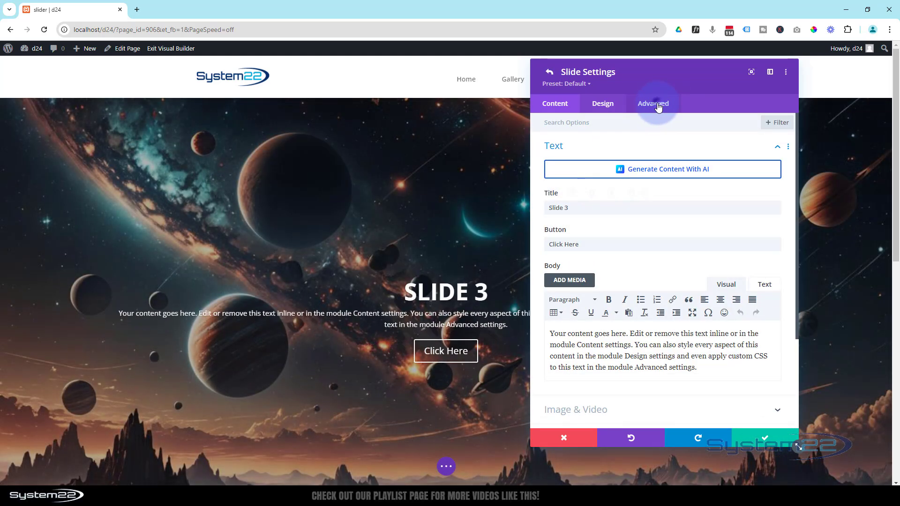
{"action": "left_click", "coordinate": [652, 103]}
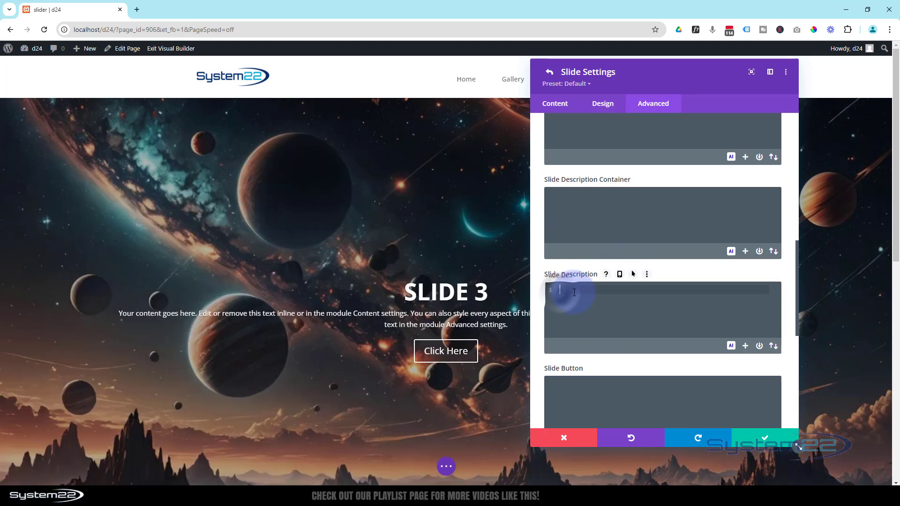
{"action": "type", "text": "animation-name:flipInX;"}
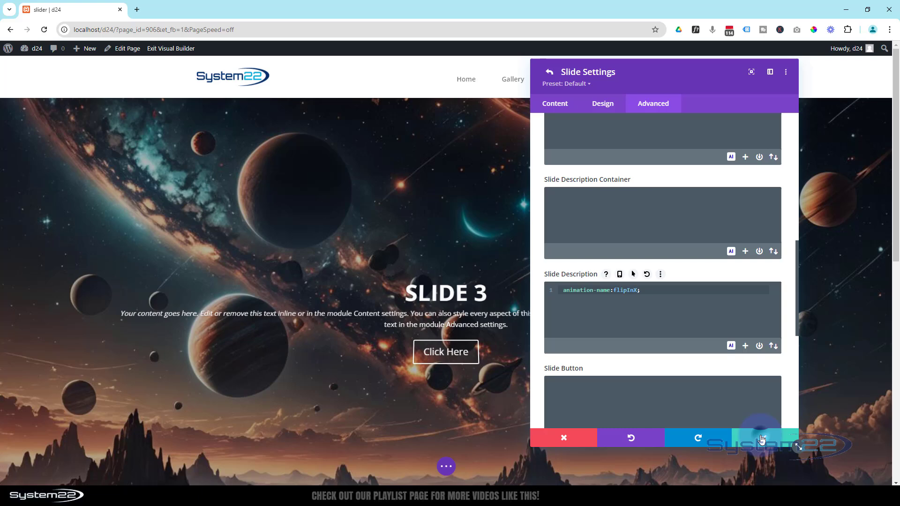
{"action": "left_click", "coordinate": [548, 72]}
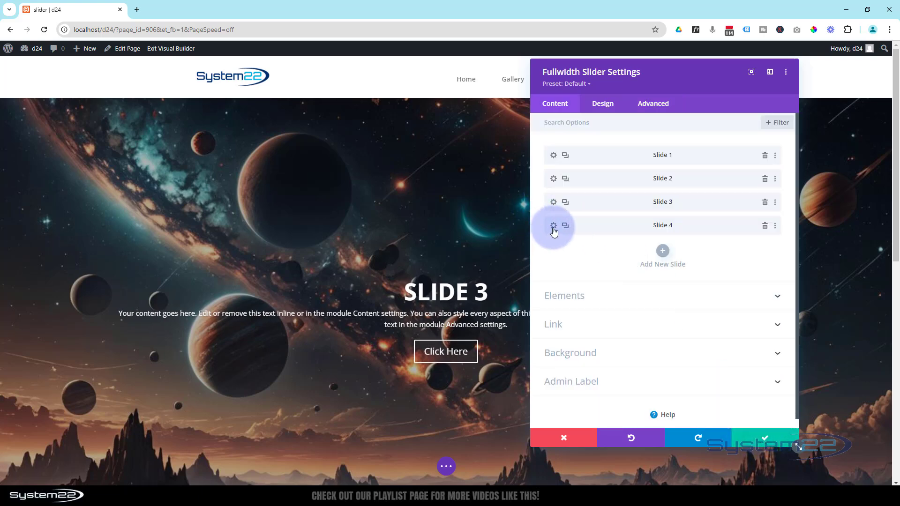
Set Slide 4's Slide Description CSS to animation-name:flipInY; and reveal the page-level save controls
{"action": "left_click", "coordinate": [552, 225]}
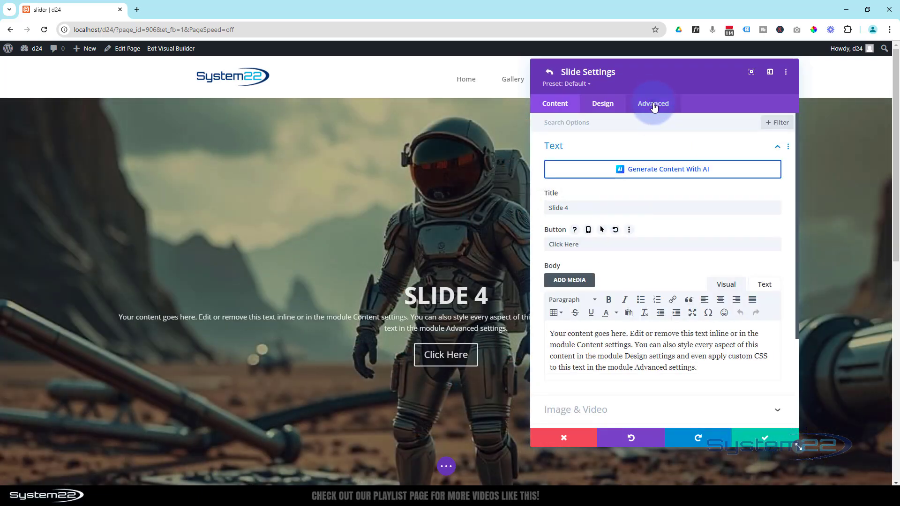
{"action": "left_click", "coordinate": [652, 103]}
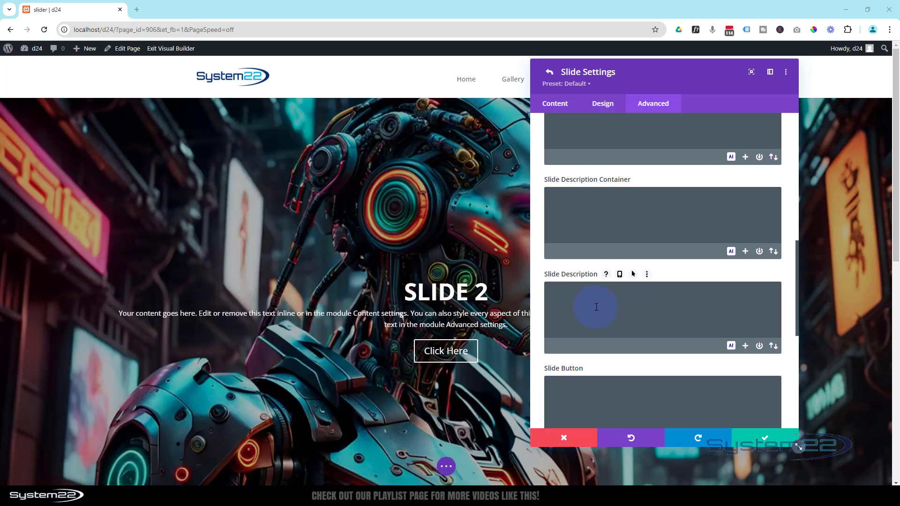
{"action": "type", "text": "animation-name:flipInY;"}
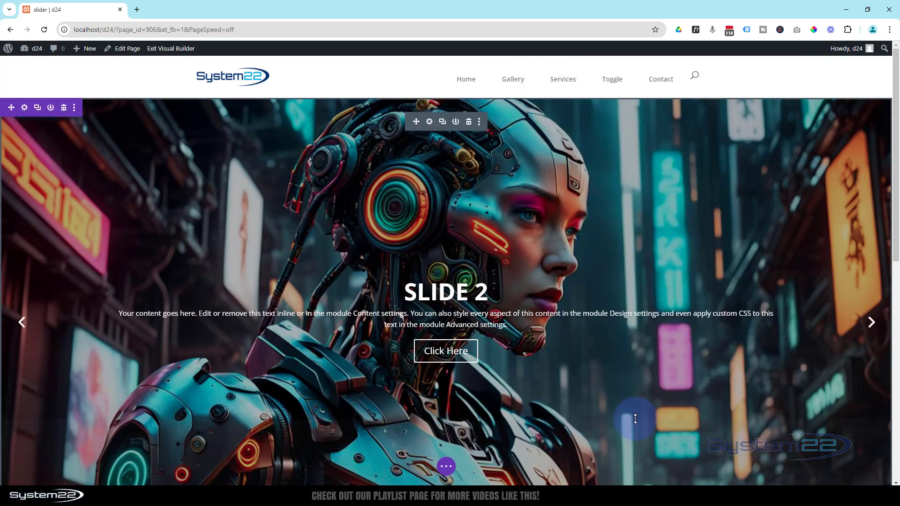
{"action": "left_click", "coordinate": [445, 466]}
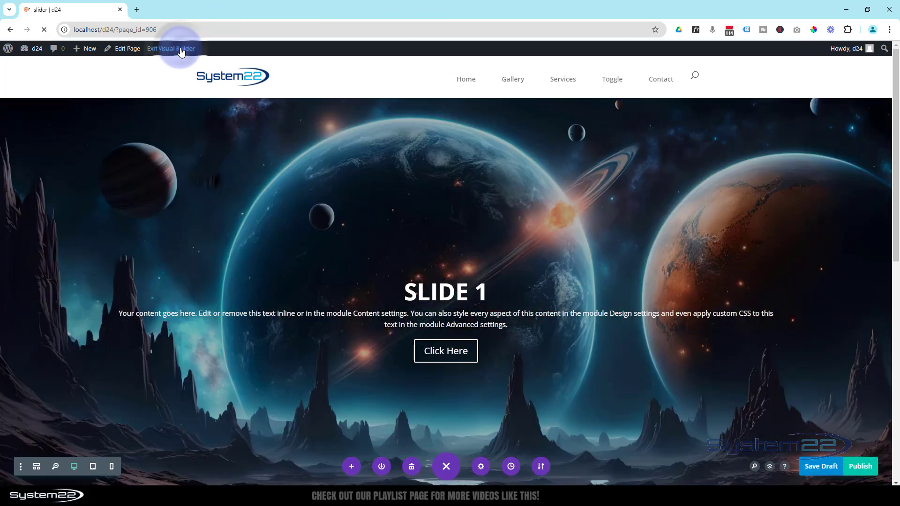
Exit the visual builder to view the live slider page
{"action": "left_click", "coordinate": [171, 48]}
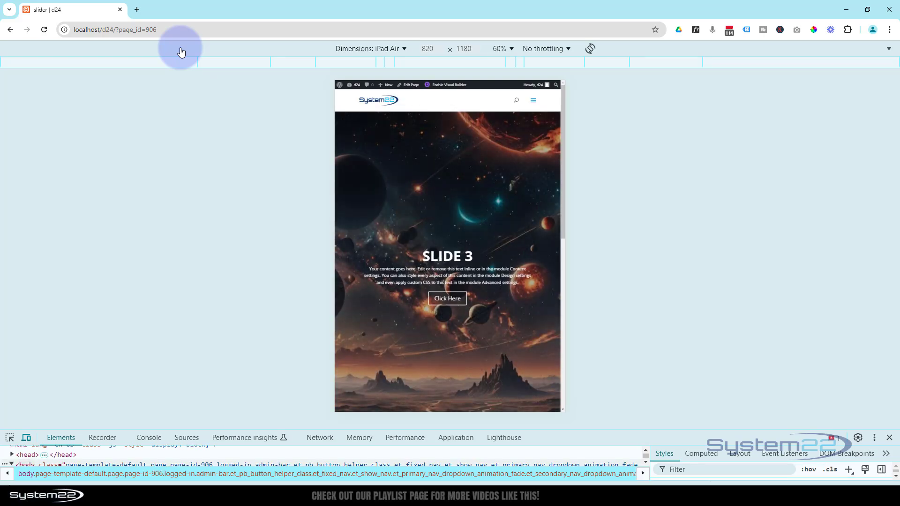
Preview the slider at iPhone 12 Pro size, then close the developer tools
{"action": "left_click", "coordinate": [371, 48]}
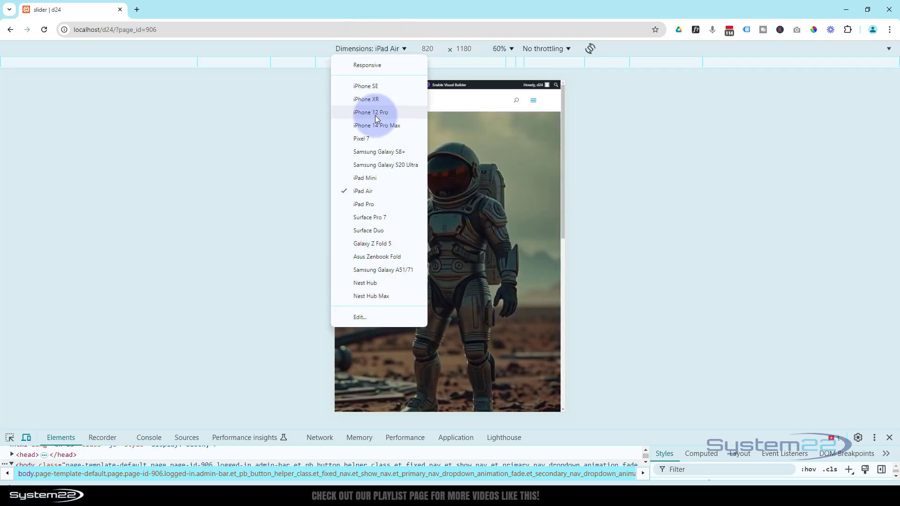
{"action": "left_click", "coordinate": [371, 111]}
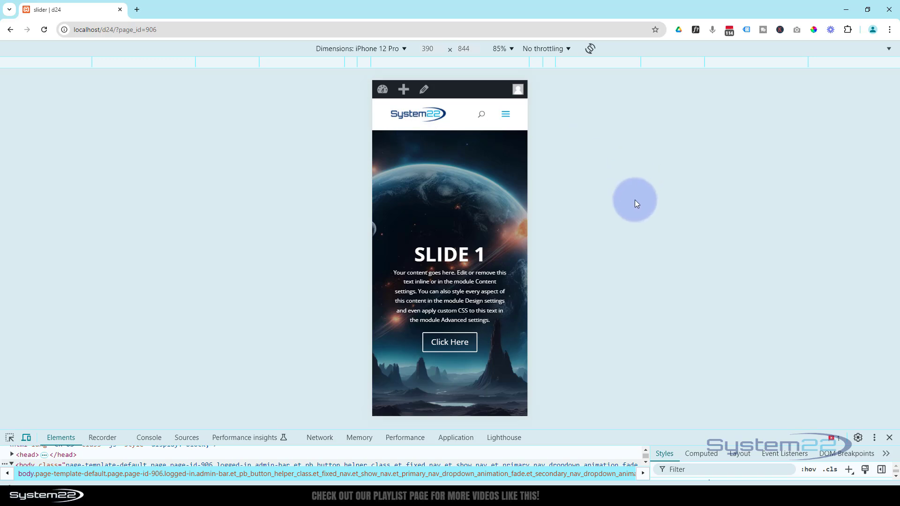
{"action": "mouse_move", "coordinate": [609, 165]}
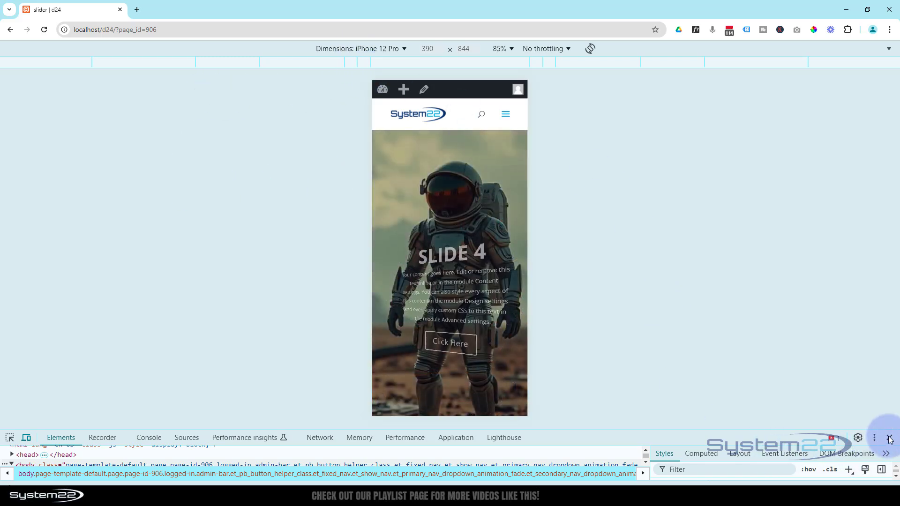
{"action": "left_click", "coordinate": [888, 437]}
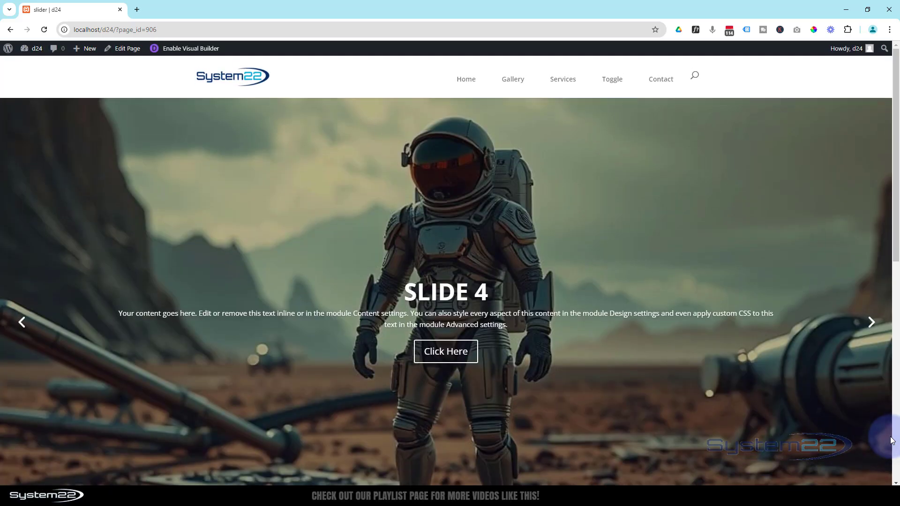